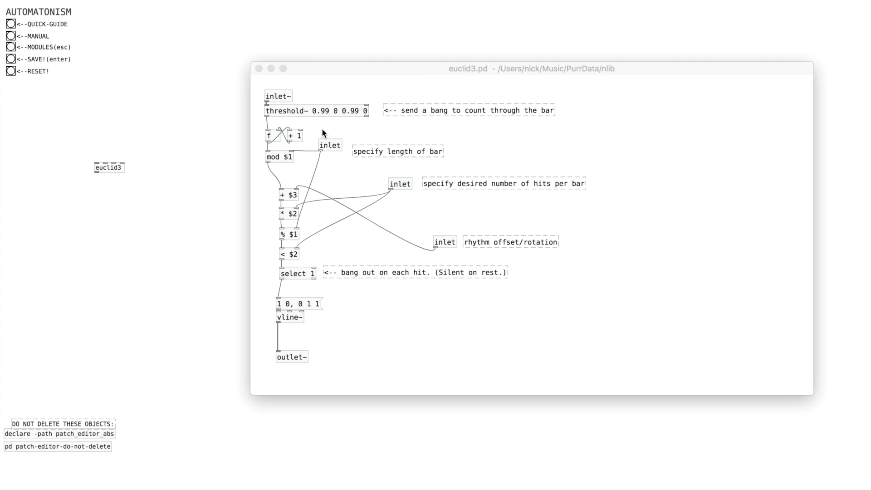
{"action": "mouse_move", "coordinate": [384, 110]}
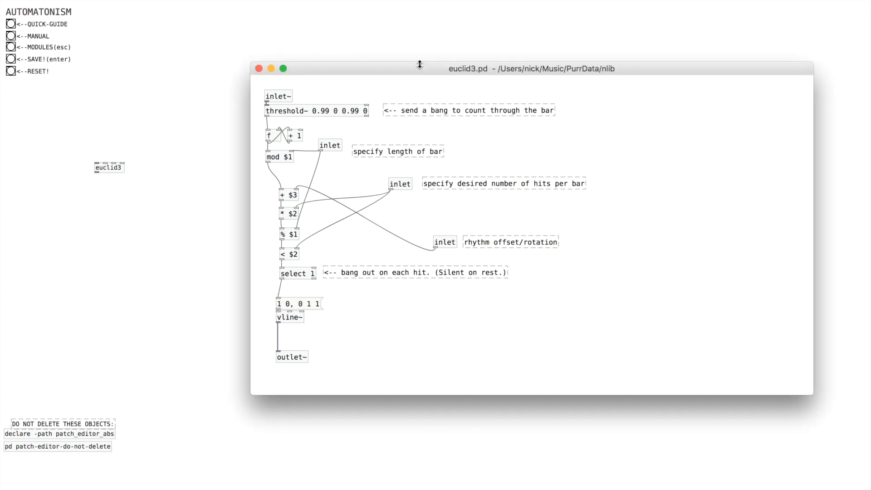
{"action": "mouse_move", "coordinate": [399, 68]}
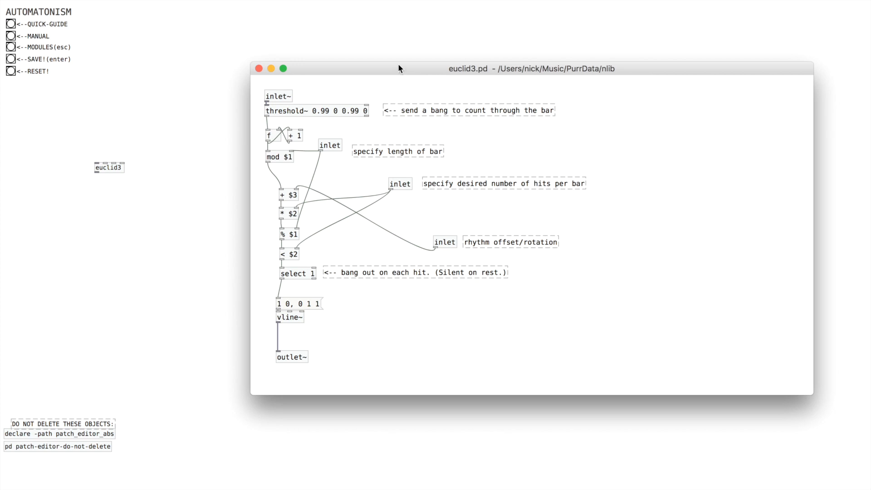
{"action": "mouse_move", "coordinate": [118, 184]}
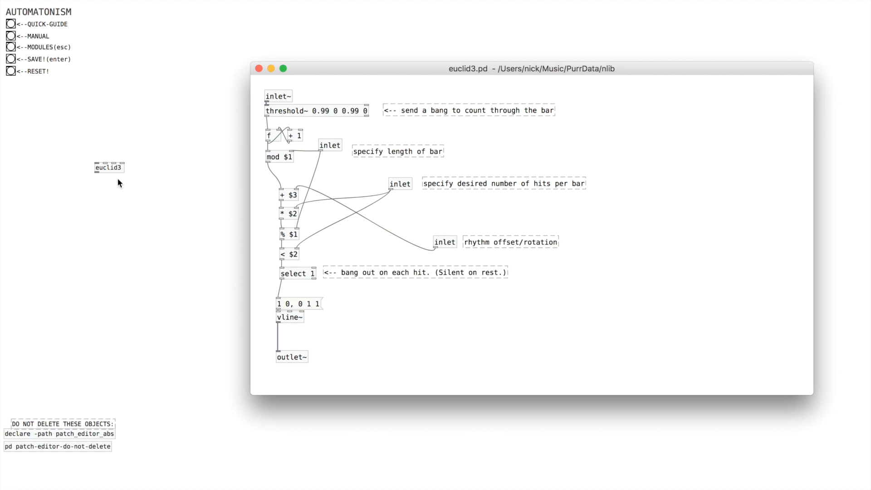
{"action": "mouse_move", "coordinate": [136, 159]}
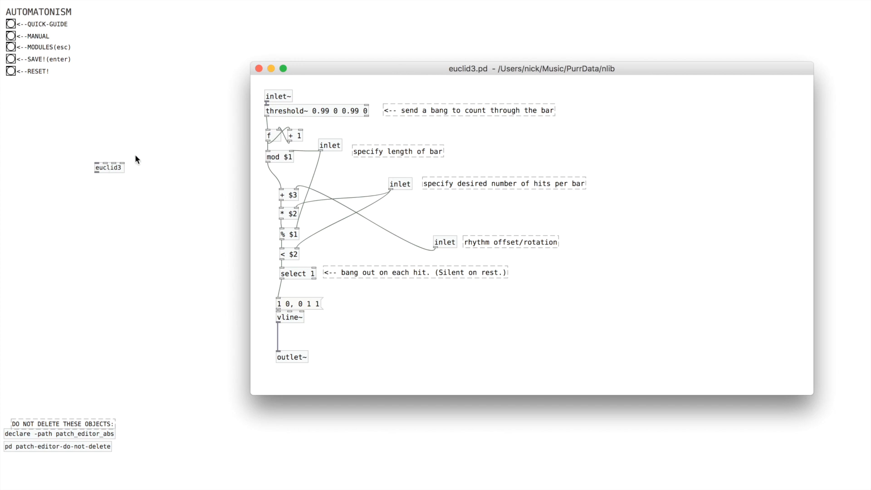
{"action": "mouse_move", "coordinate": [560, 212]}
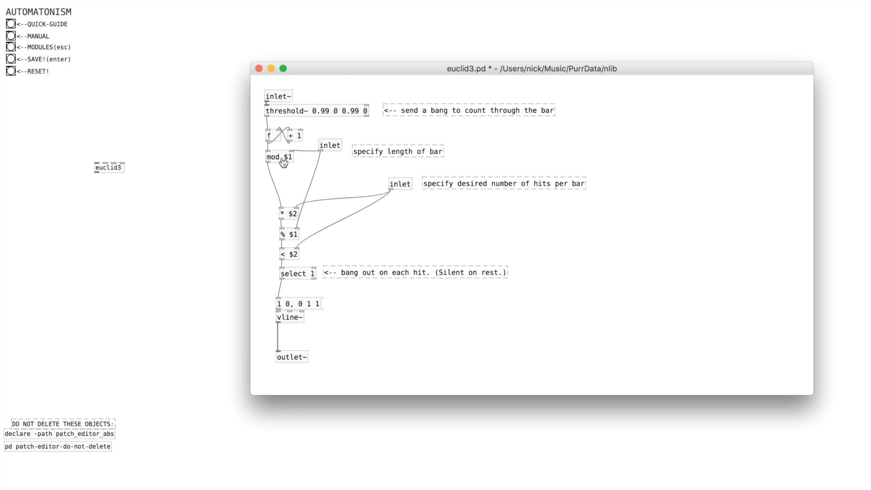
Strip the dollar argument from the mod object in euclid3.
{"action": "double_click", "coordinate": [277, 157]}
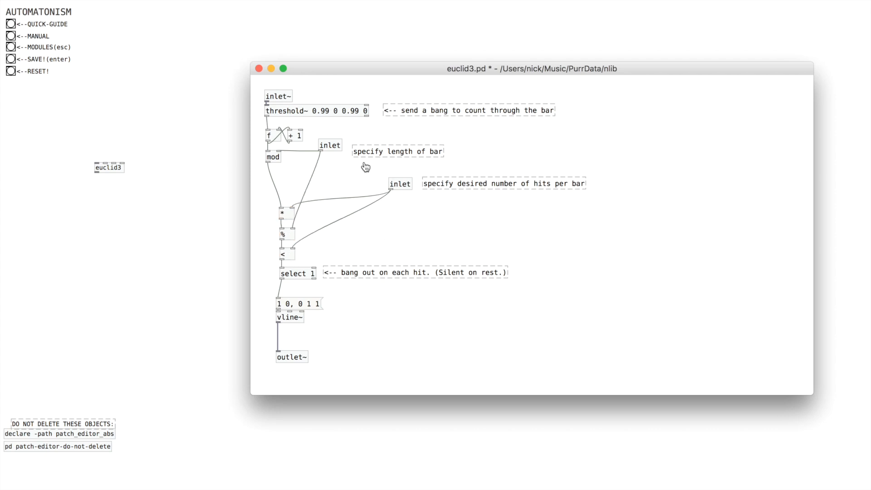
{"action": "mouse_move", "coordinate": [355, 162]}
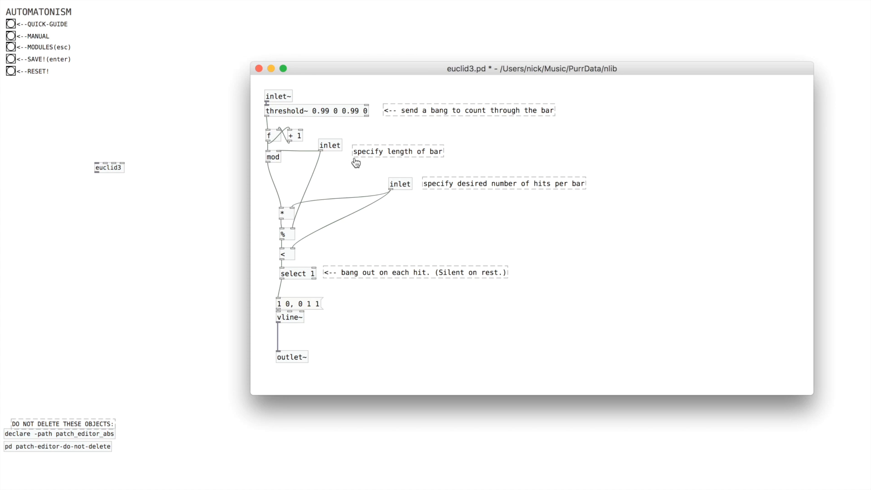
{"action": "mouse_move", "coordinate": [312, 182]}
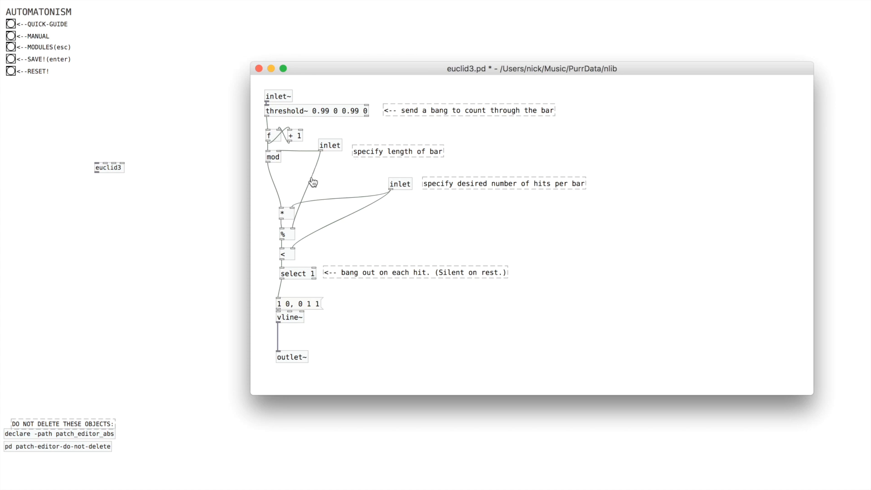
{"action": "mouse_move", "coordinate": [509, 197]}
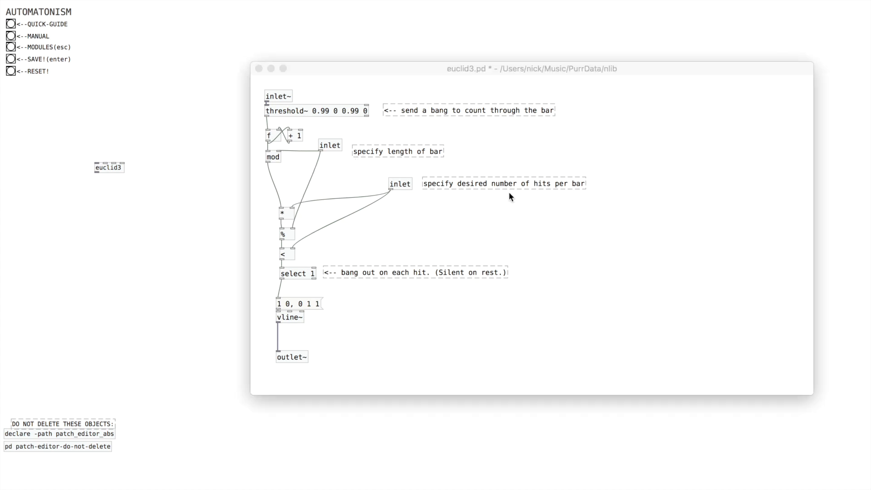
{"action": "mouse_move", "coordinate": [642, 238]}
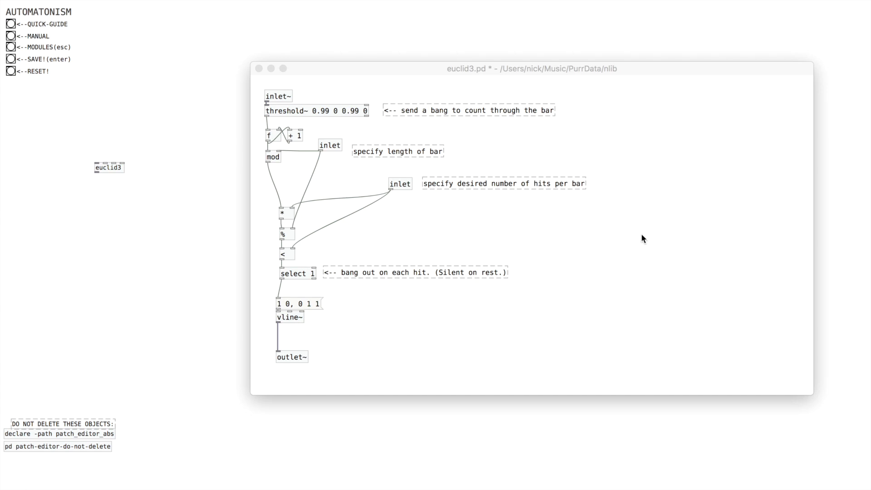
{"action": "mouse_move", "coordinate": [646, 274]}
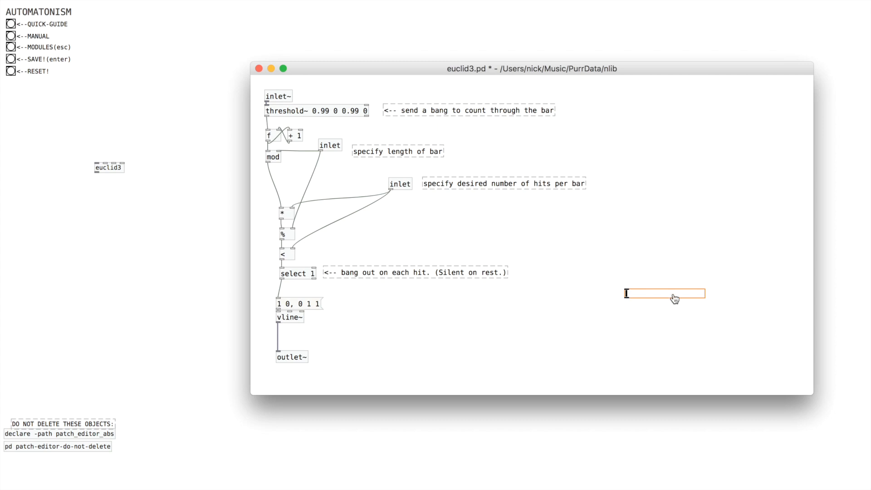
Configure the Length slider with minimum 1 and label it, then the CV-Len slider ranging 0–1.
{"action": "double_click", "coordinate": [665, 293]}
{"action": "type", "text": "$0-lent"}
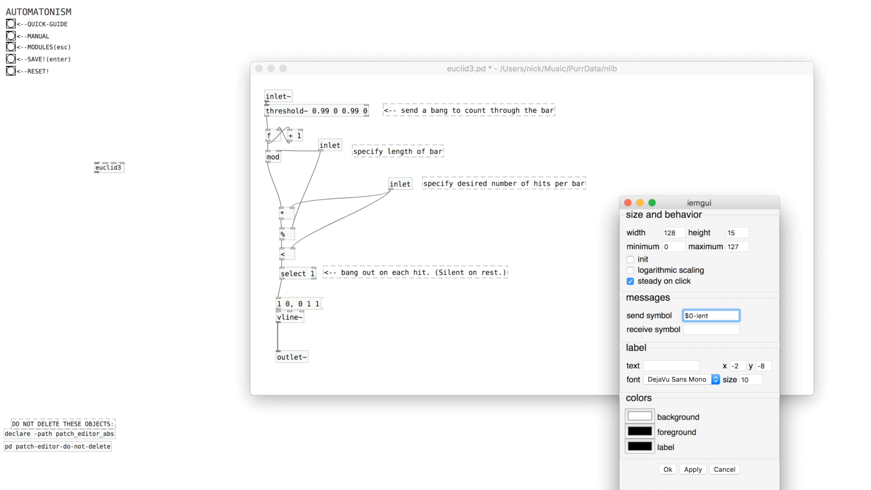
{"action": "left_click", "coordinate": [673, 246]}
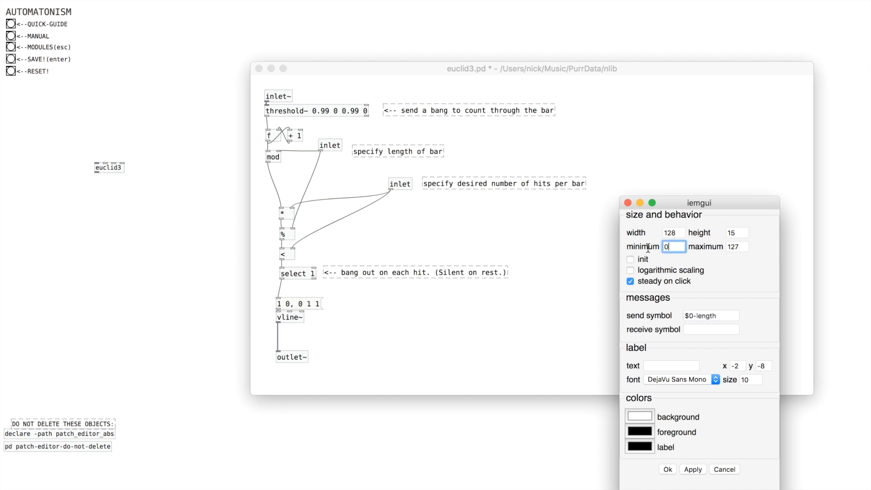
{"action": "type", "text": "1"}
{"action": "left_click", "coordinate": [738, 246]}
{"action": "type", "text": "32"}
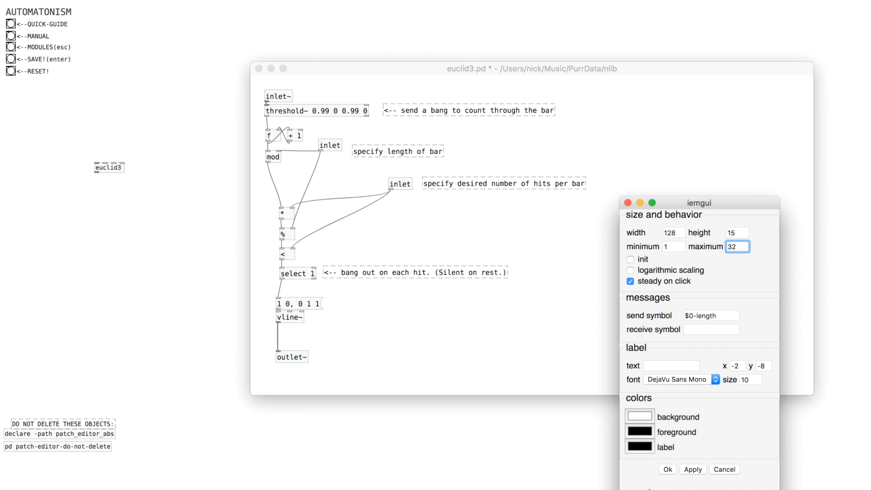
{"action": "left_click", "coordinate": [666, 469]}
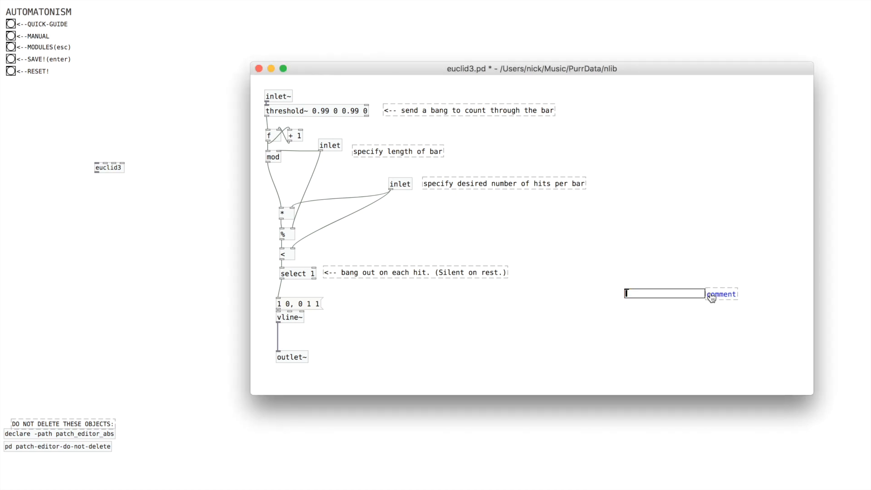
{"action": "type", "text": "Length"}
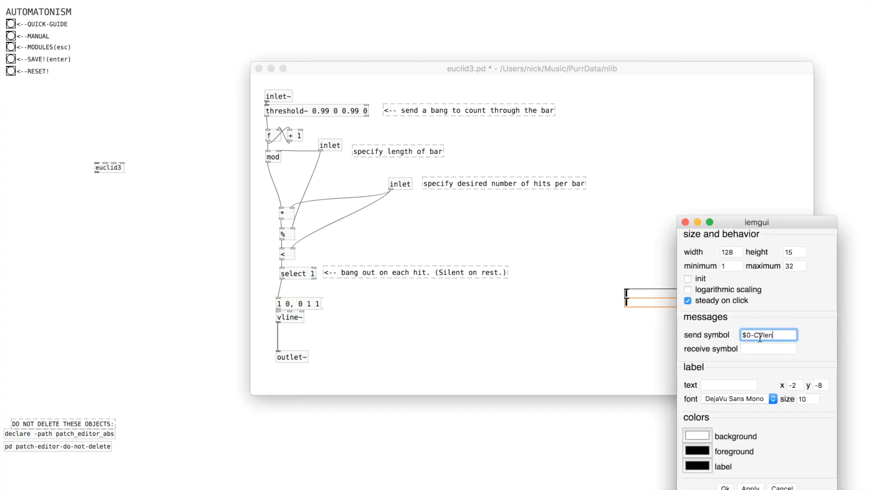
{"action": "mouse_move", "coordinate": [770, 305]}
{"action": "type", "text": "1"}
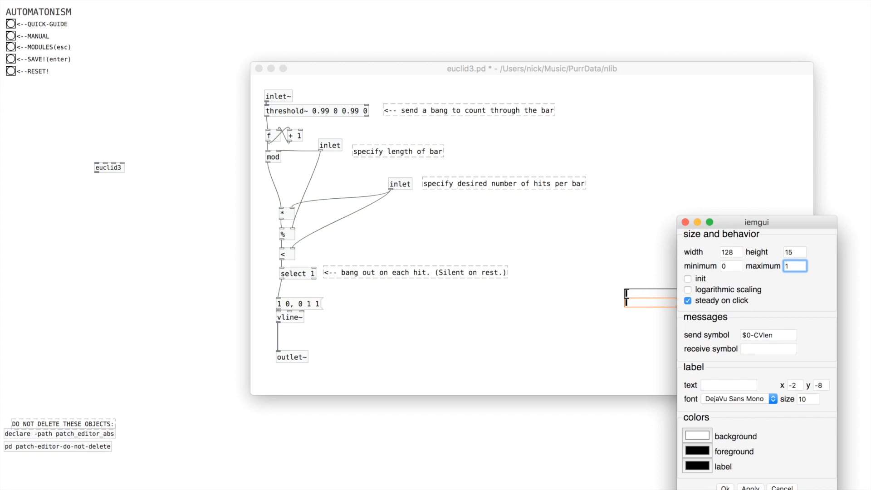
{"action": "mouse_move", "coordinate": [723, 486]}
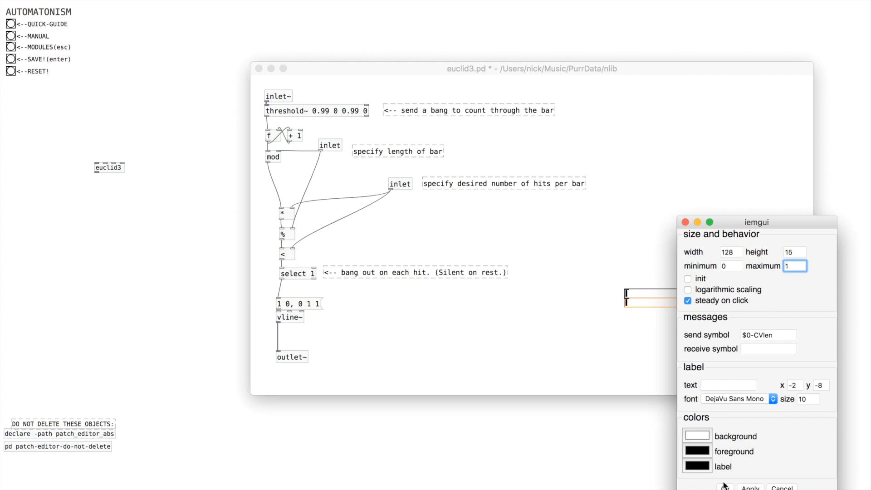
{"action": "left_click", "coordinate": [724, 487]}
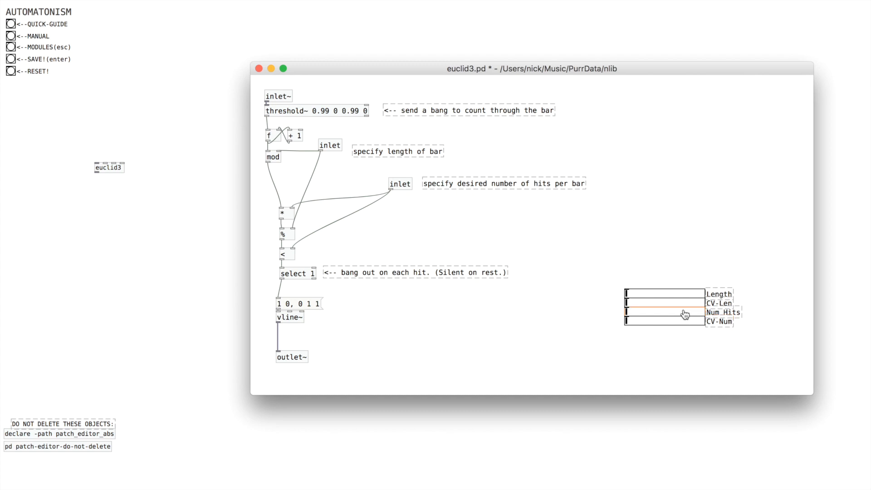
{"action": "double_click", "coordinate": [664, 293]}
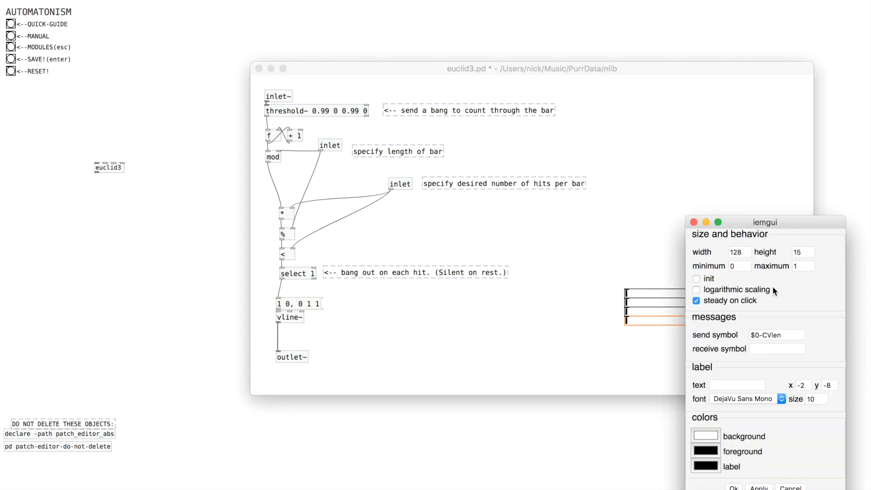
{"action": "left_click", "coordinate": [776, 334]}
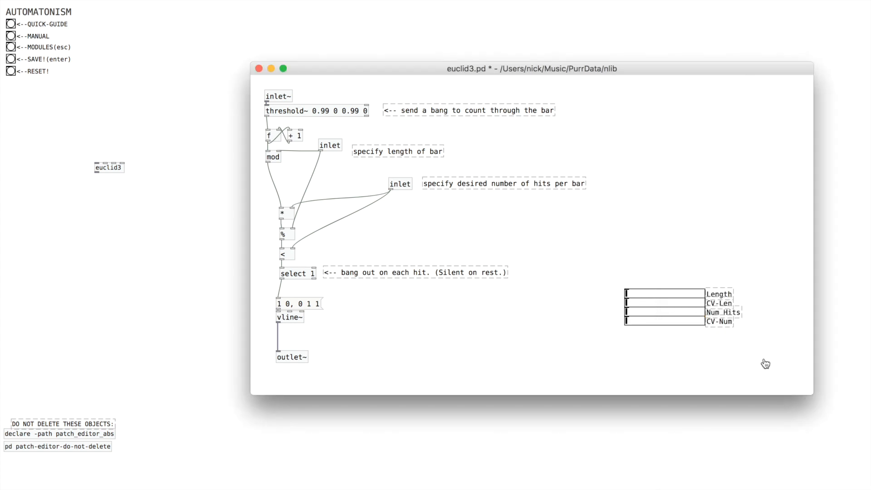
{"action": "mouse_move", "coordinate": [669, 170]}
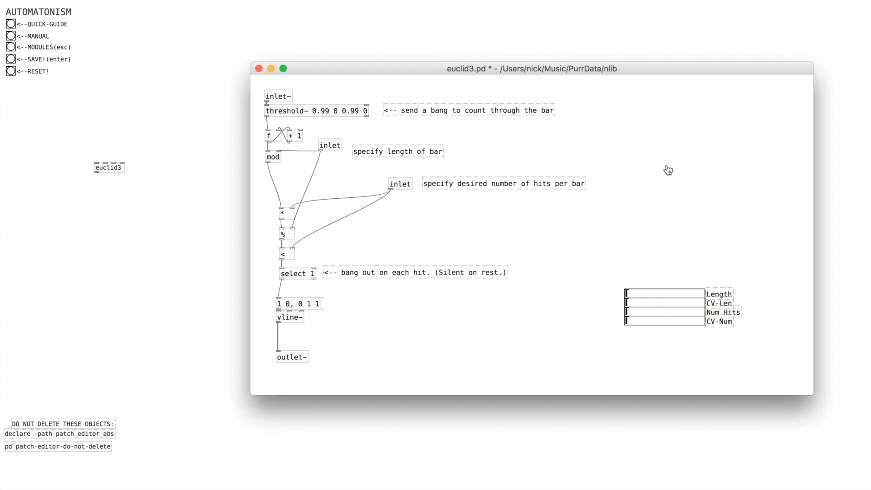
{"action": "mouse_move", "coordinate": [591, 165]}
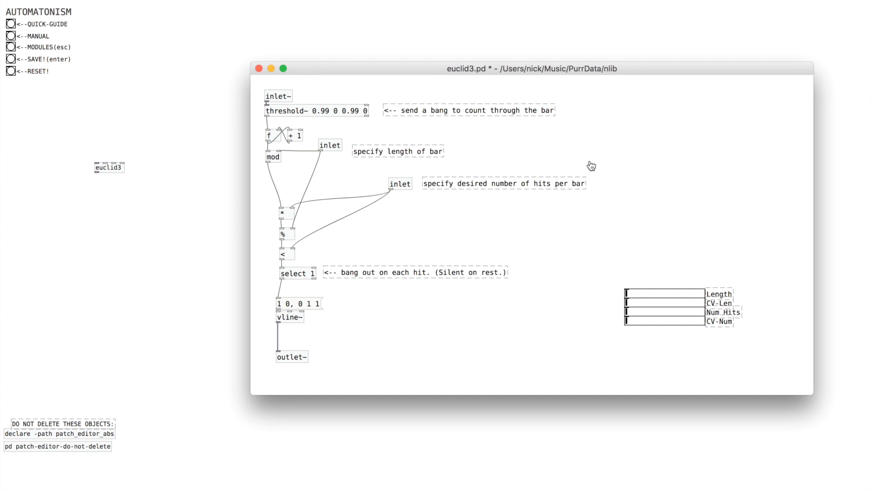
{"action": "mouse_move", "coordinate": [669, 294]}
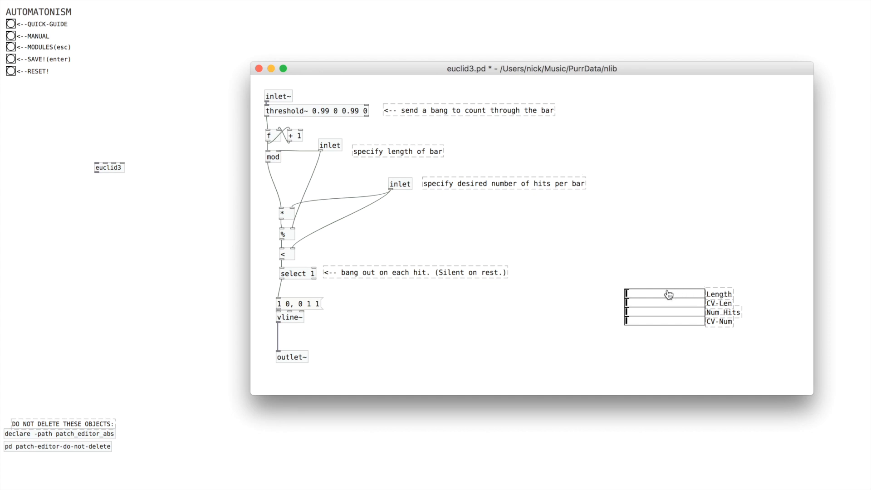
{"action": "mouse_move", "coordinate": [678, 300]}
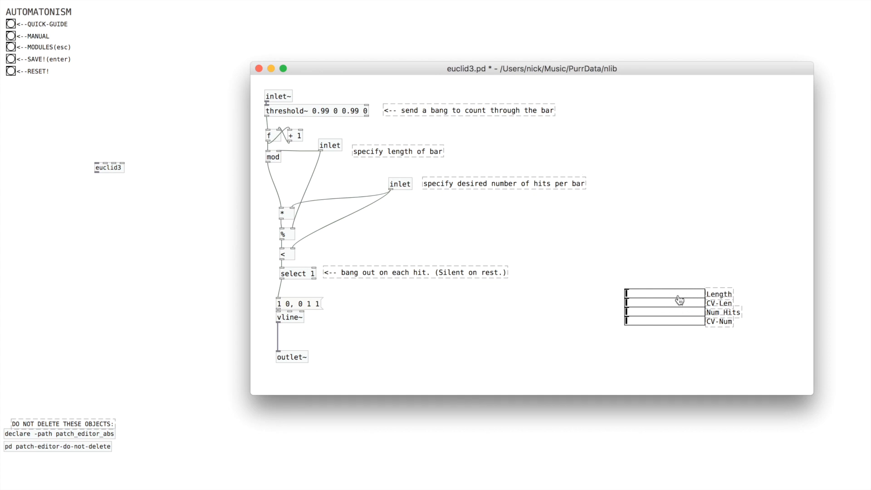
{"action": "mouse_move", "coordinate": [337, 154]}
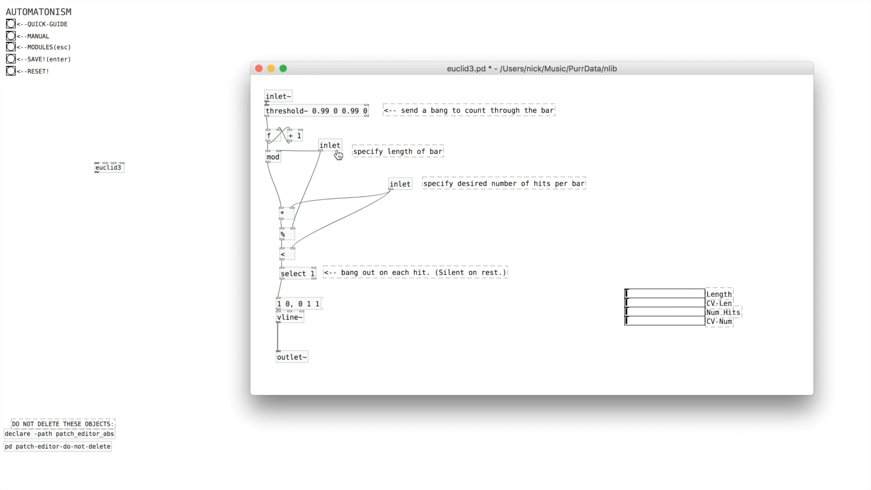
{"action": "mouse_move", "coordinate": [631, 144]}
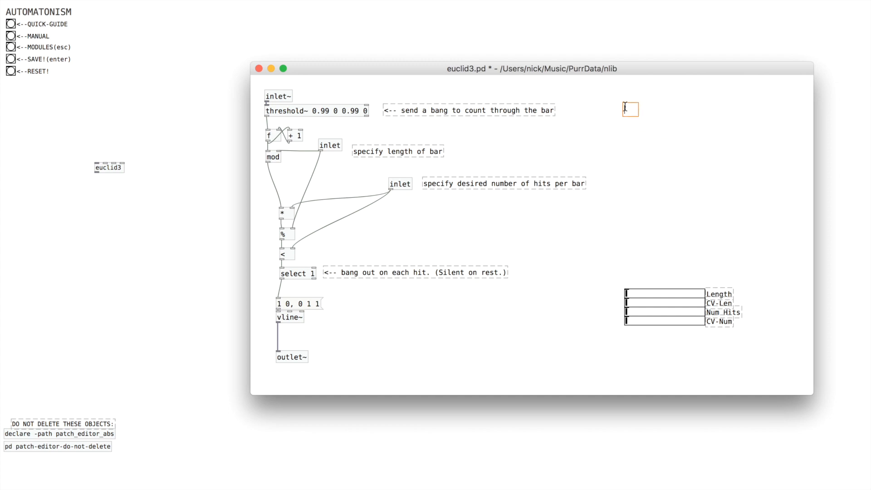
Create the inlet~ and unsig~ objects starting the bar-length signal chain.
{"action": "type", "text": "inlet~"}
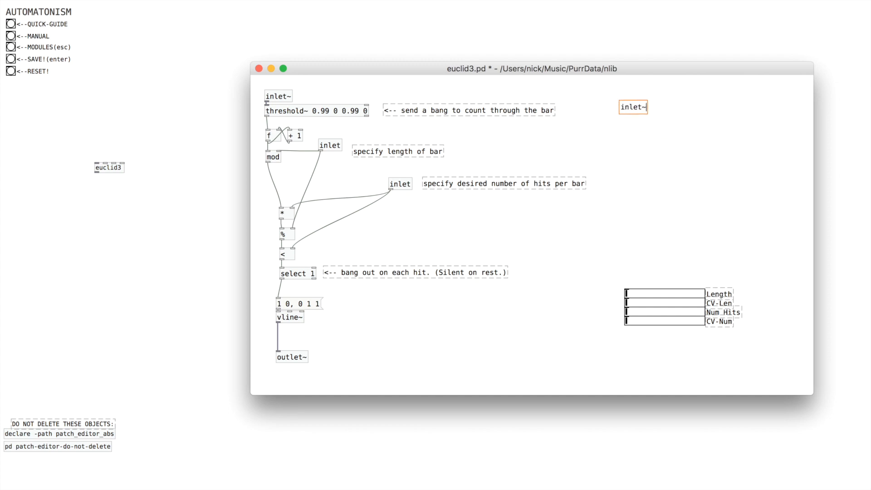
{"action": "left_click", "coordinate": [633, 108]}
{"action": "type", "text": "unsig"}
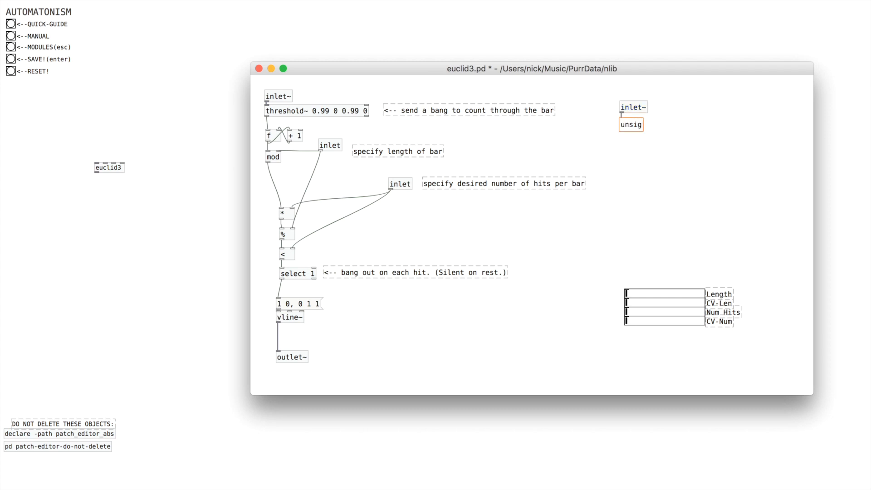
{"action": "left_click", "coordinate": [631, 125]}
{"action": "type", "text": "~"}
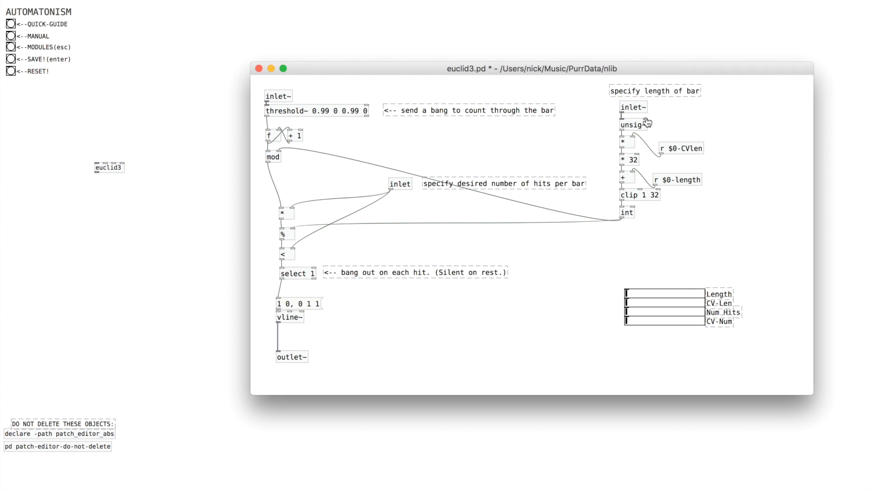
{"action": "mouse_move", "coordinate": [634, 115]}
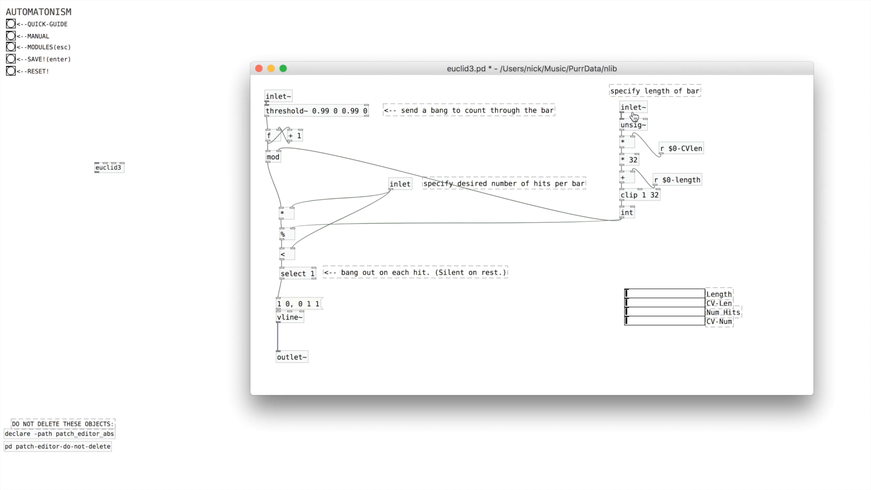
{"action": "mouse_move", "coordinate": [632, 117]}
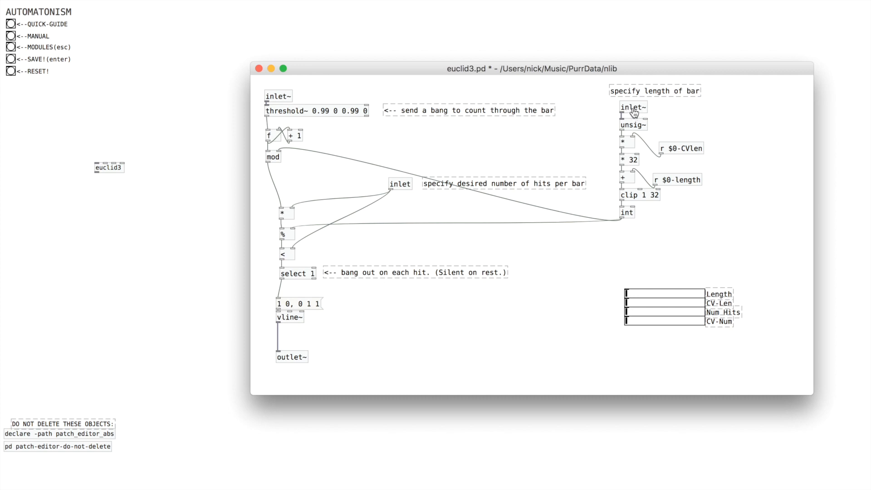
{"action": "mouse_move", "coordinate": [634, 133]}
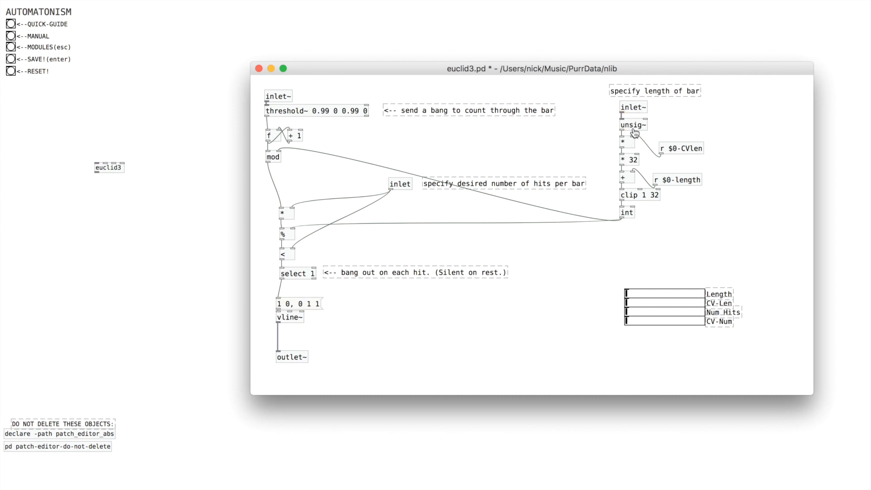
{"action": "mouse_move", "coordinate": [674, 157]}
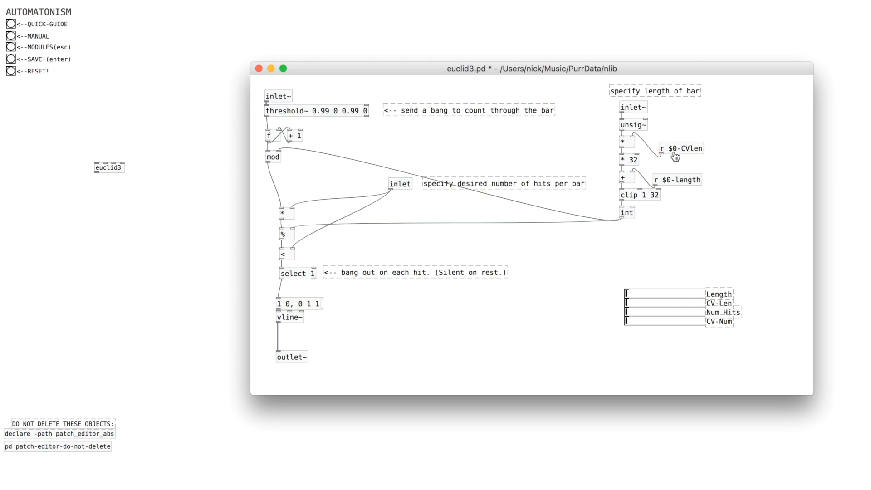
{"action": "mouse_move", "coordinate": [635, 217]}
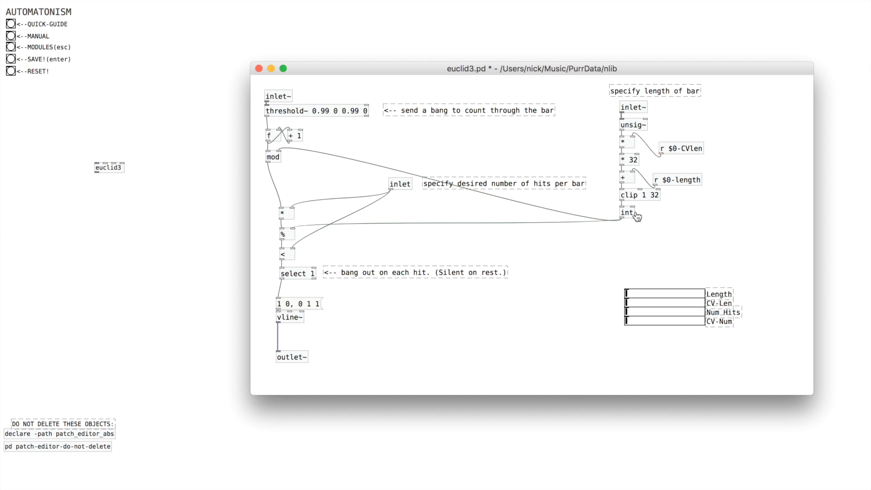
{"action": "mouse_move", "coordinate": [657, 197]}
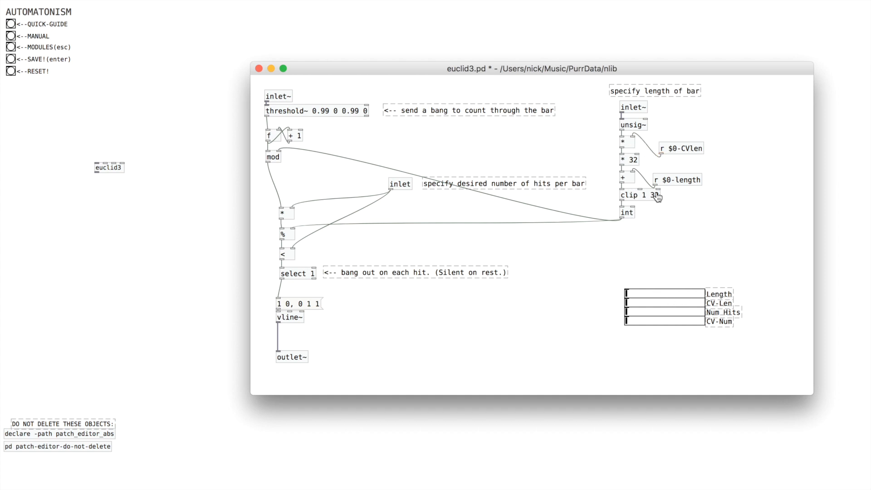
{"action": "mouse_move", "coordinate": [627, 160]}
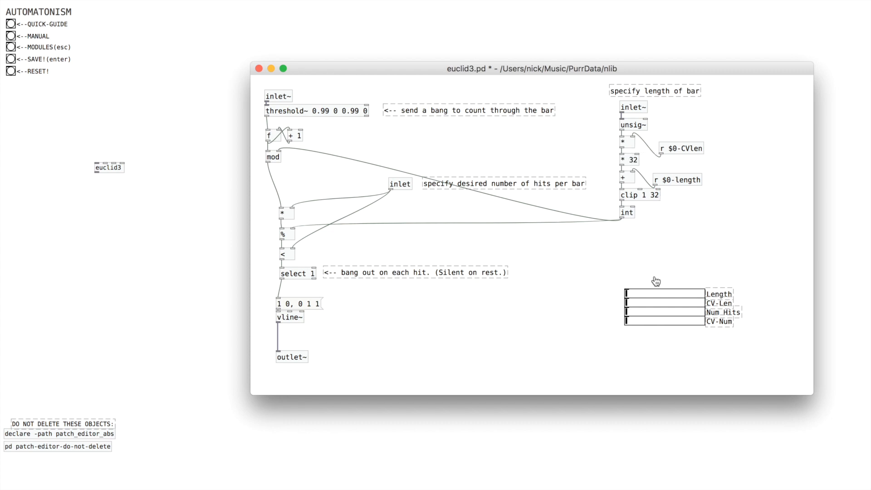
{"action": "mouse_move", "coordinate": [679, 231]}
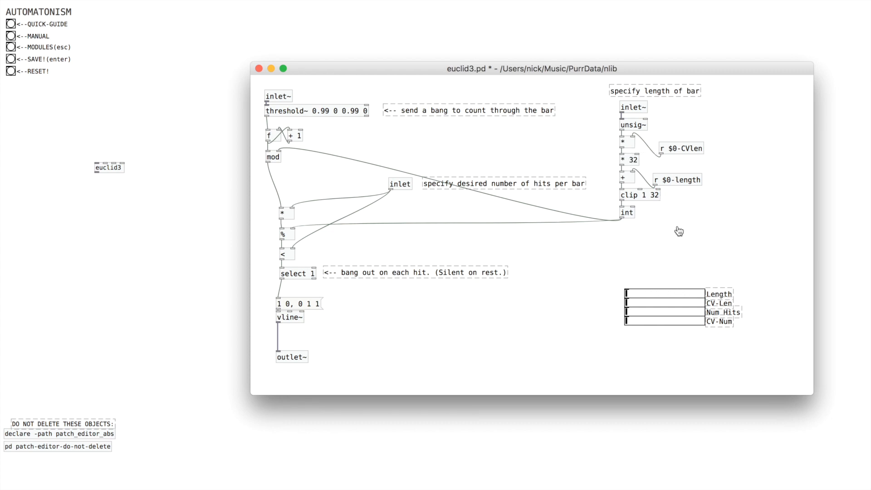
{"action": "mouse_move", "coordinate": [635, 151]}
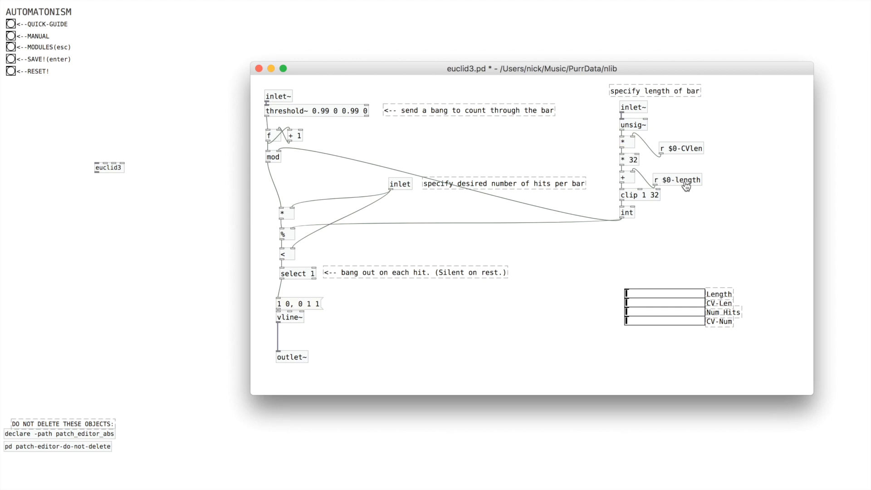
{"action": "mouse_move", "coordinate": [623, 181]}
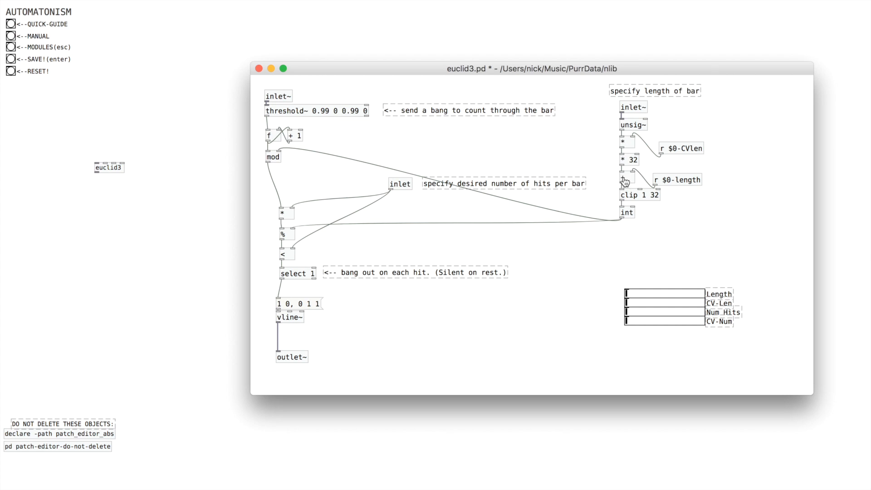
{"action": "mouse_move", "coordinate": [649, 201]}
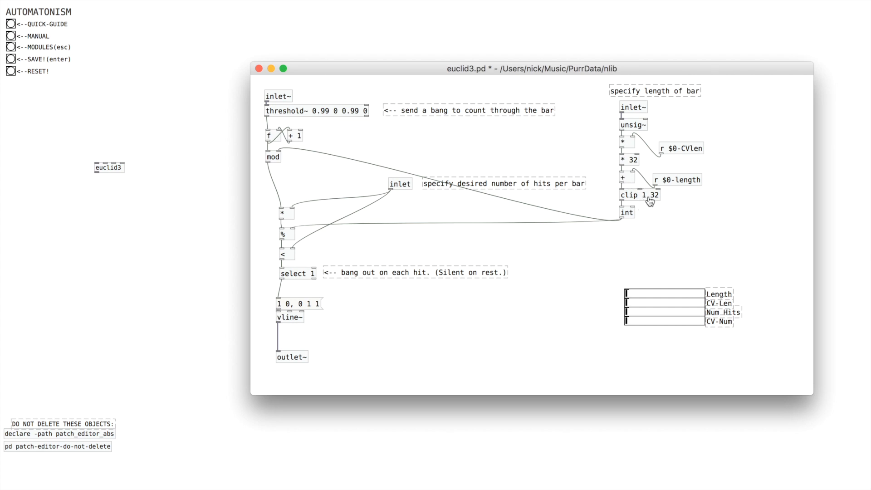
{"action": "mouse_move", "coordinate": [654, 202]}
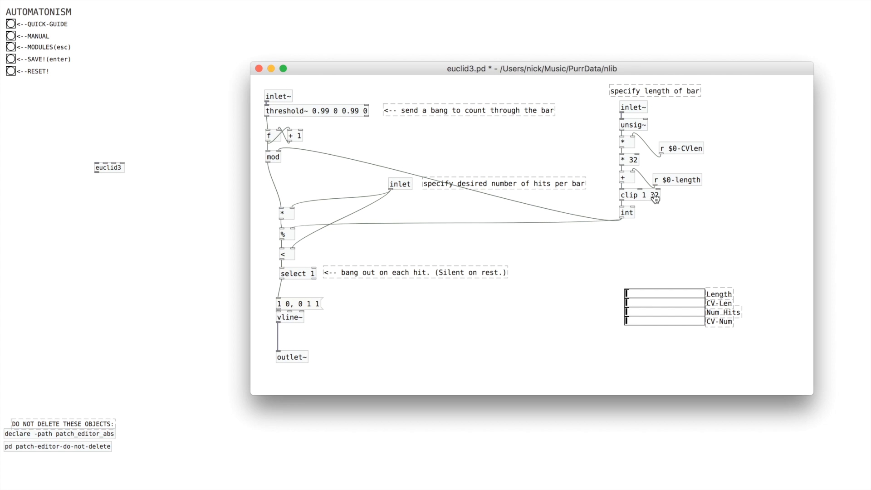
{"action": "mouse_move", "coordinate": [627, 217]}
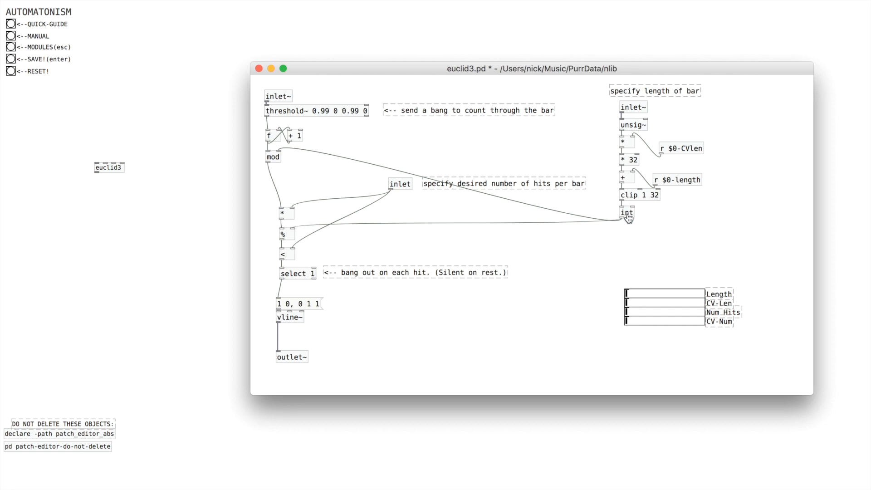
{"action": "mouse_move", "coordinate": [326, 194]}
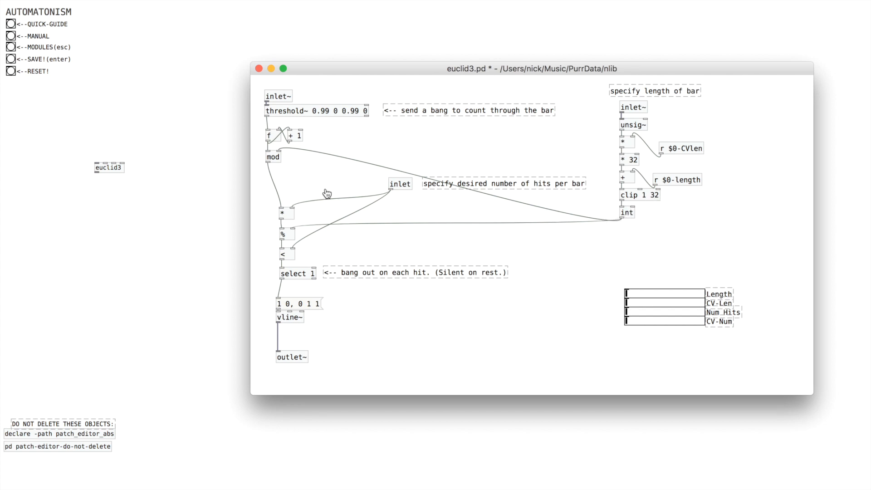
{"action": "mouse_move", "coordinate": [699, 217]}
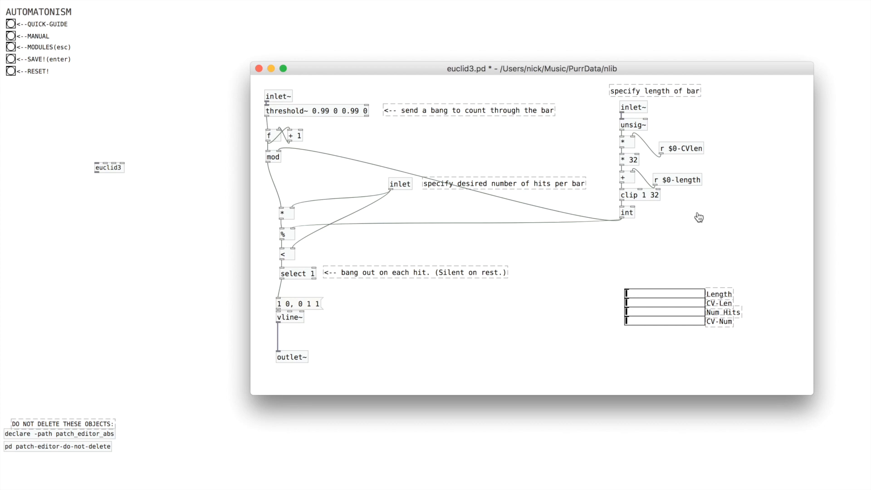
{"action": "mouse_move", "coordinate": [717, 230]}
{"action": "type", "text": "r $0-numHits"}
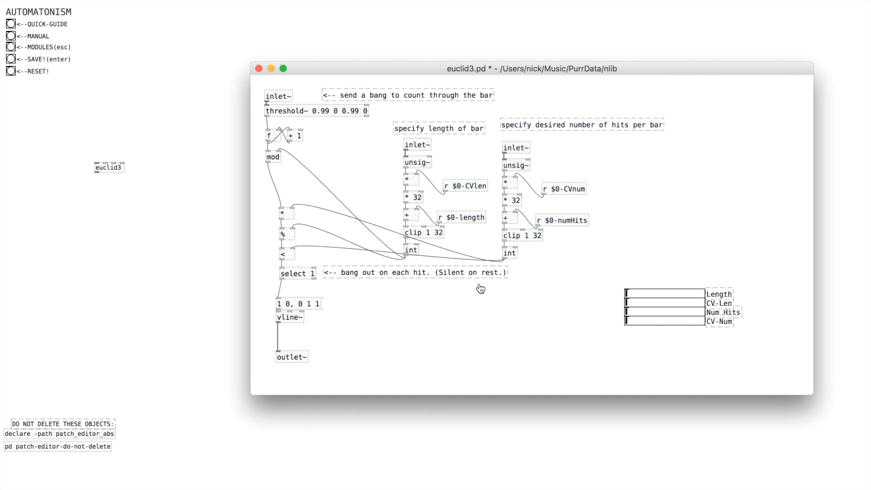
{"action": "mouse_move", "coordinate": [548, 276]}
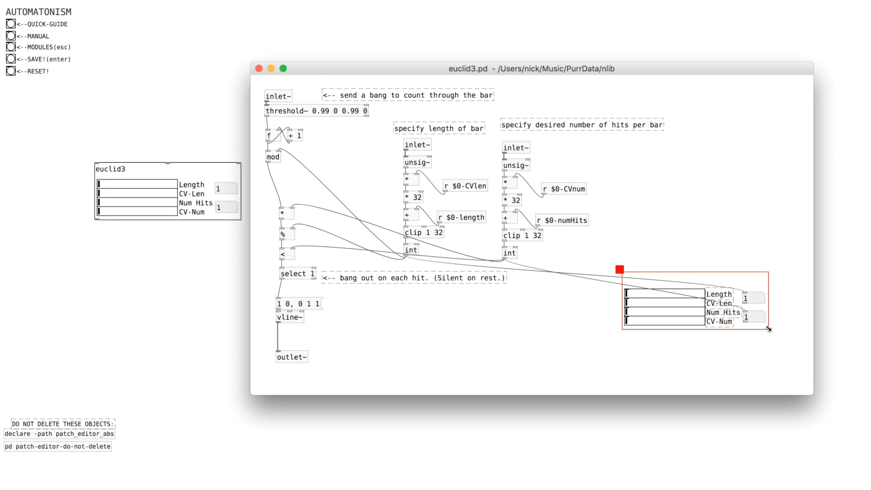
{"action": "mouse_move", "coordinate": [227, 131]}
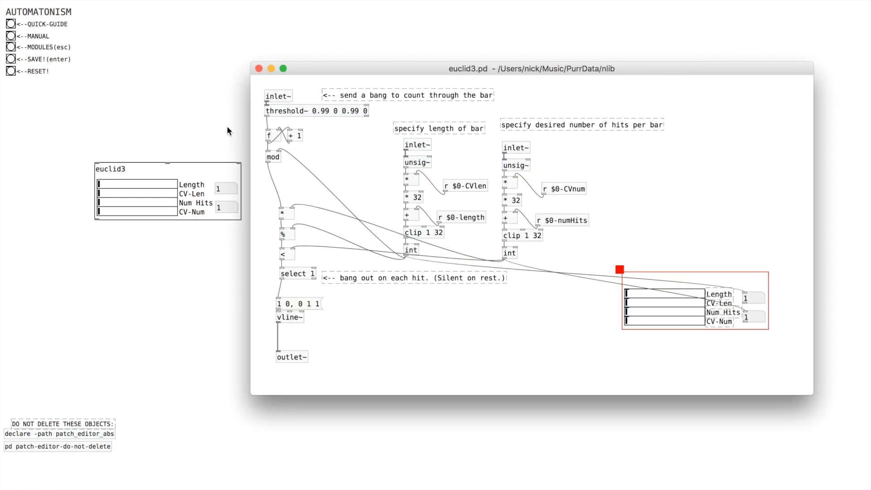
{"action": "mouse_move", "coordinate": [650, 185]}
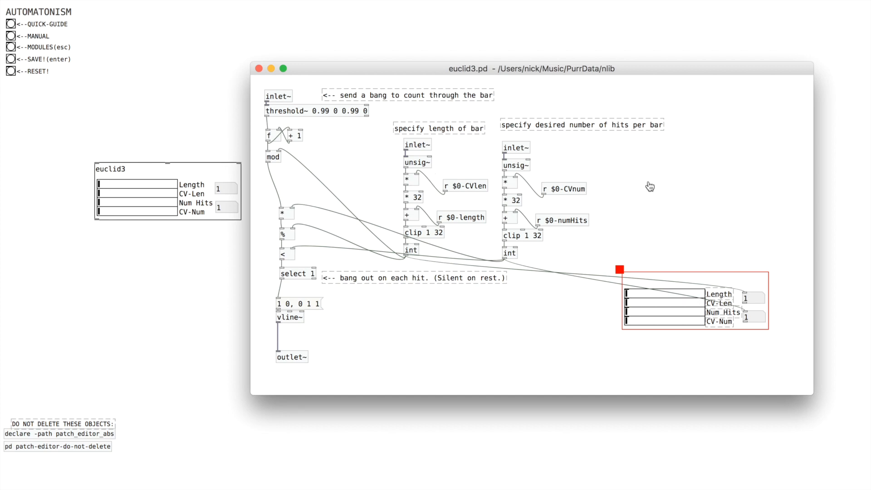
{"action": "mouse_move", "coordinate": [658, 192]}
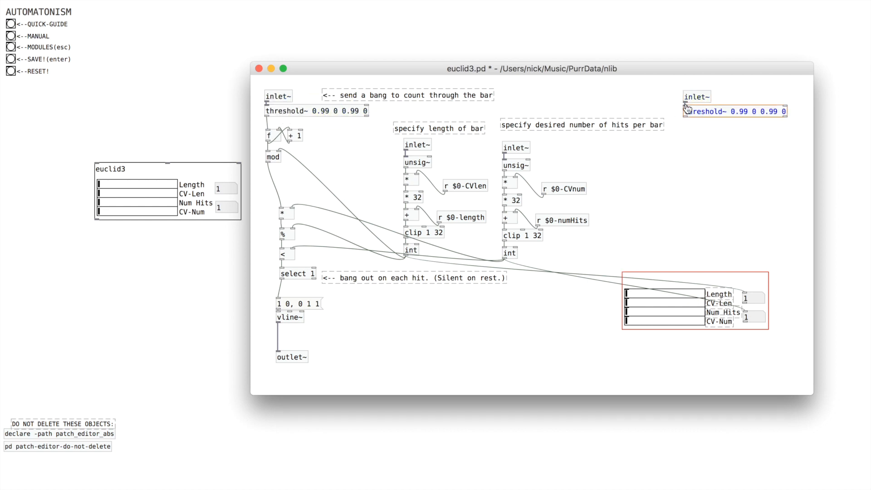
{"action": "mouse_move", "coordinate": [696, 126]}
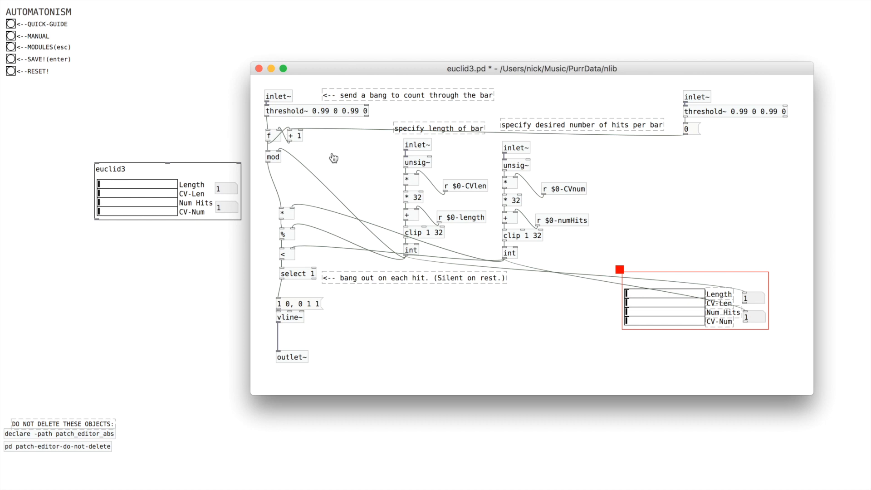
{"action": "mouse_move", "coordinate": [283, 132]}
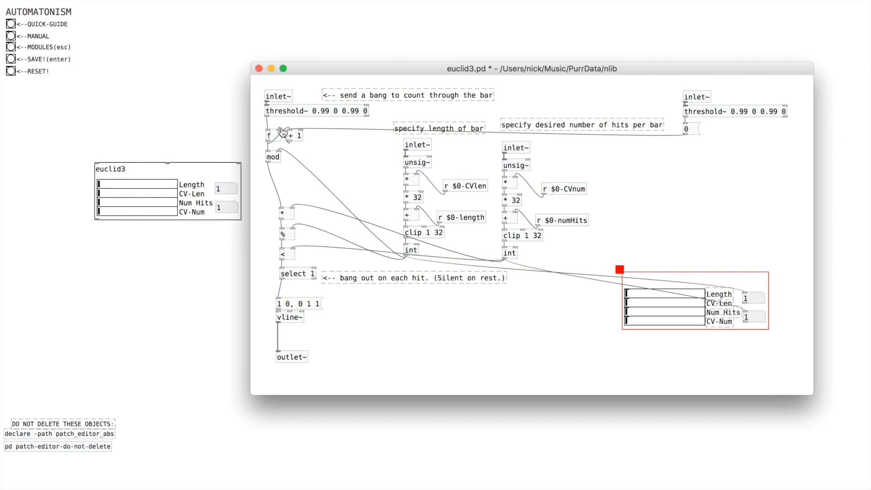
{"action": "mouse_move", "coordinate": [505, 133]}
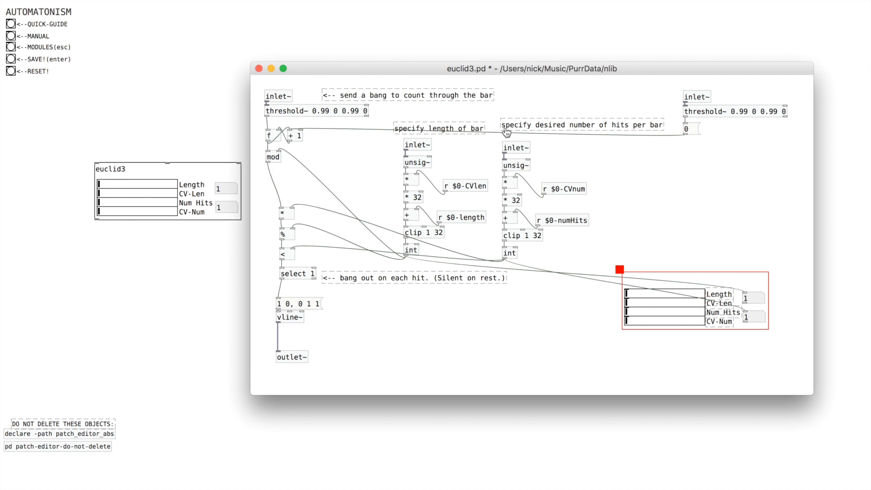
{"action": "mouse_move", "coordinate": [696, 126]}
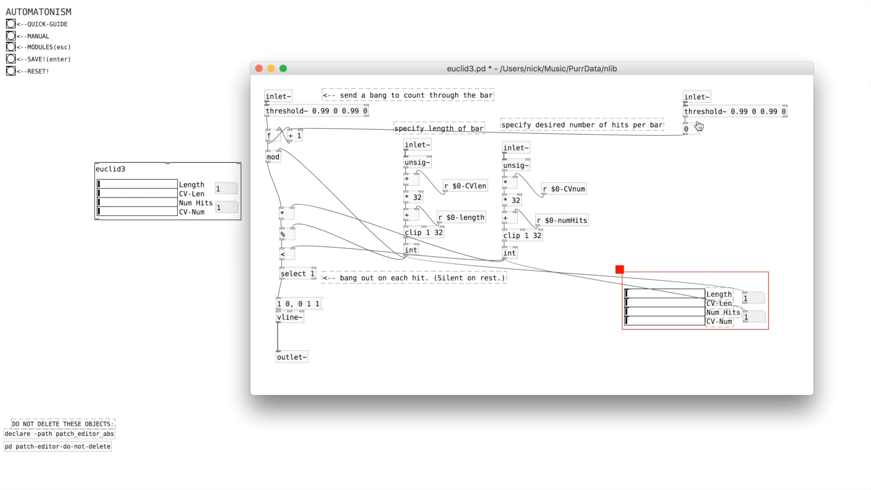
{"action": "mouse_move", "coordinate": [681, 234]}
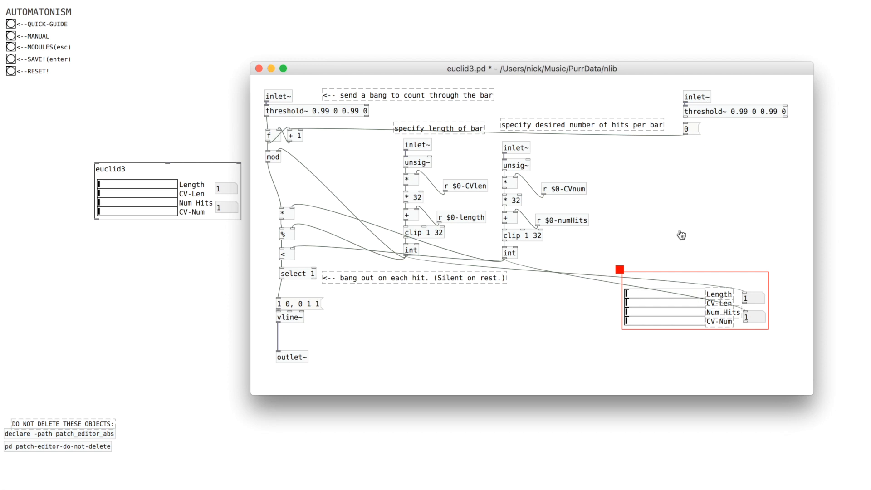
{"action": "mouse_move", "coordinate": [679, 229]}
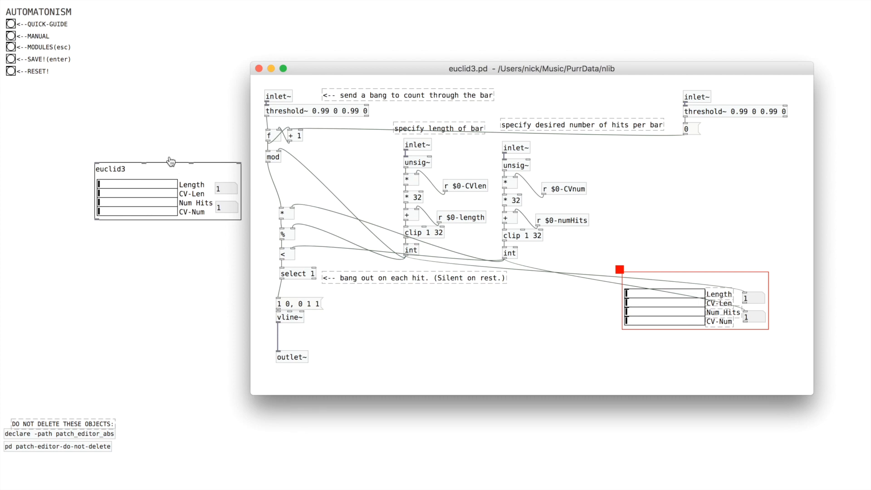
{"action": "mouse_move", "coordinate": [141, 162]}
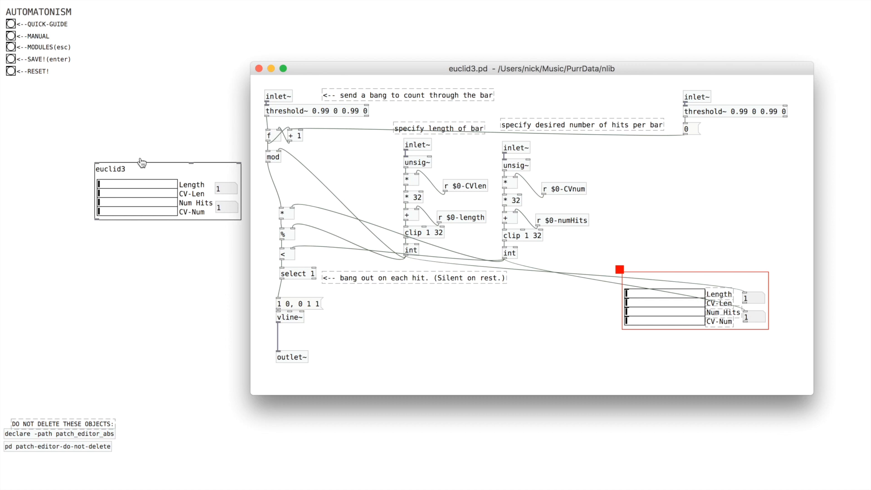
{"action": "mouse_move", "coordinate": [101, 174]}
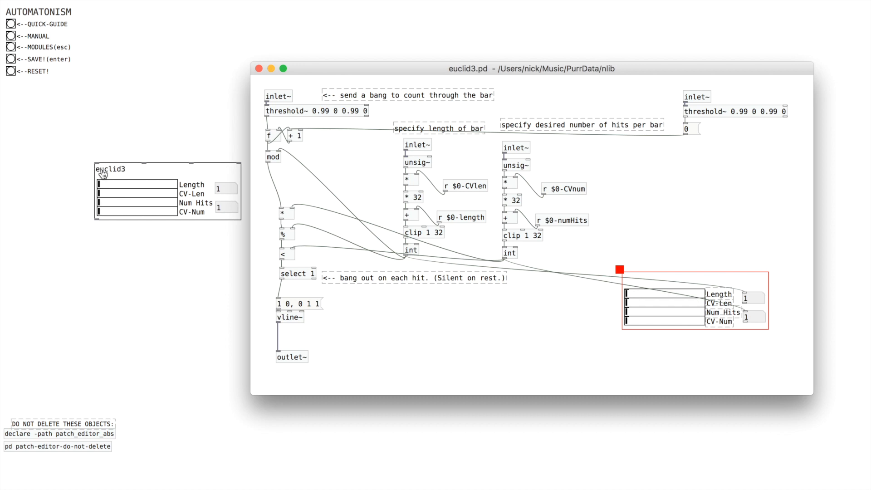
{"action": "mouse_move", "coordinate": [138, 169]}
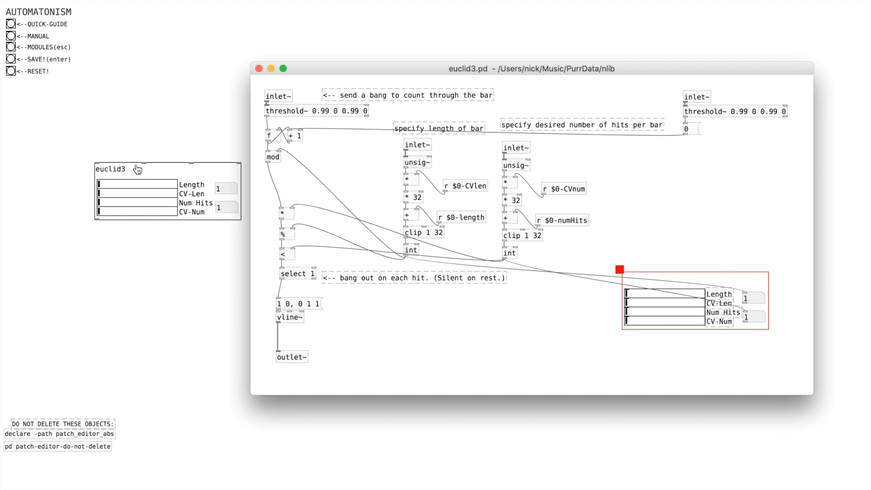
{"action": "mouse_move", "coordinate": [189, 169]}
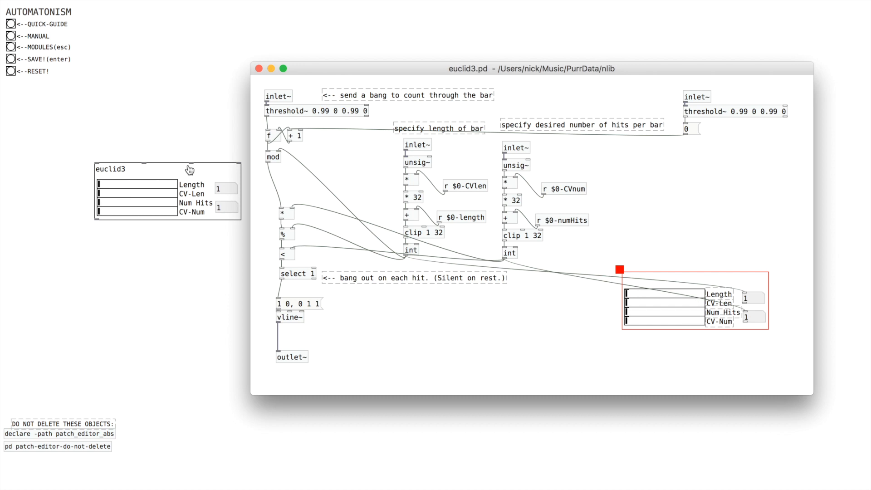
{"action": "mouse_move", "coordinate": [238, 167]}
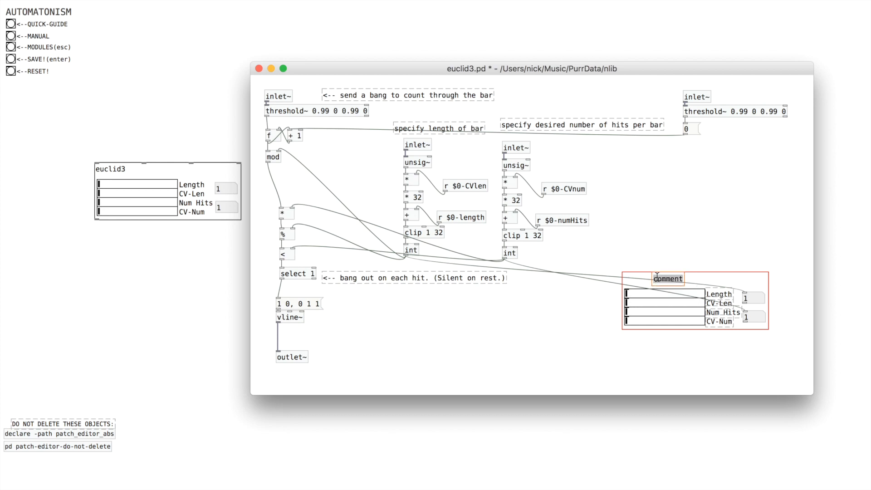
Add a CV Len comment label to euclid3's header.
{"action": "type", "text": "CV_Len"}
{"action": "type", "text": "Reset"}
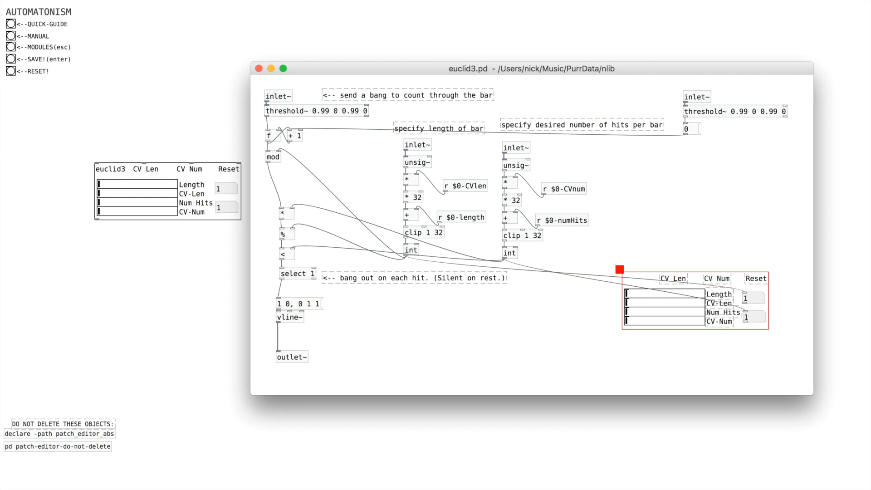
{"action": "mouse_move", "coordinate": [729, 241]}
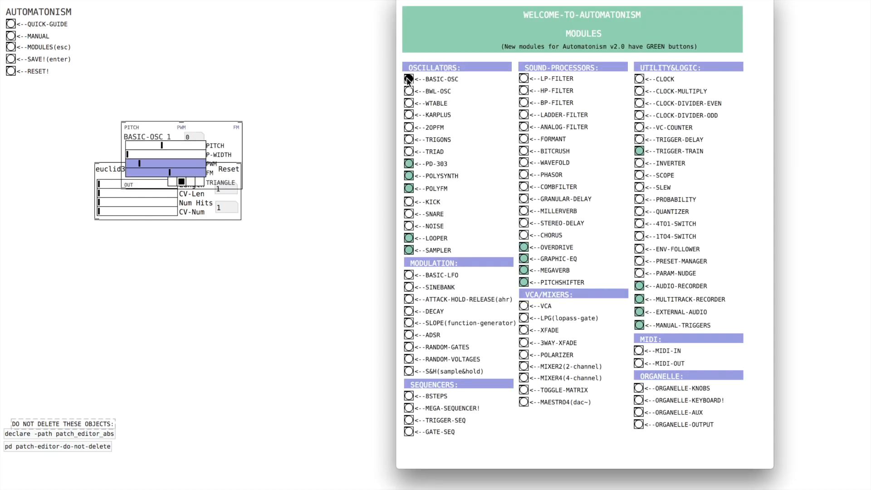
Read the BASIC-OSC PWM slider's background colour, RGB 152, 152, 220.
{"action": "right_click", "coordinate": [189, 108]}
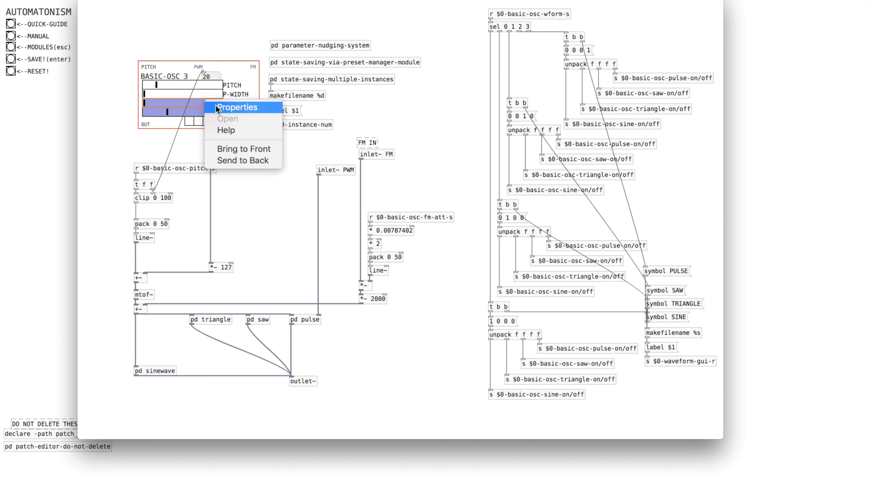
{"action": "left_click", "coordinate": [237, 107]}
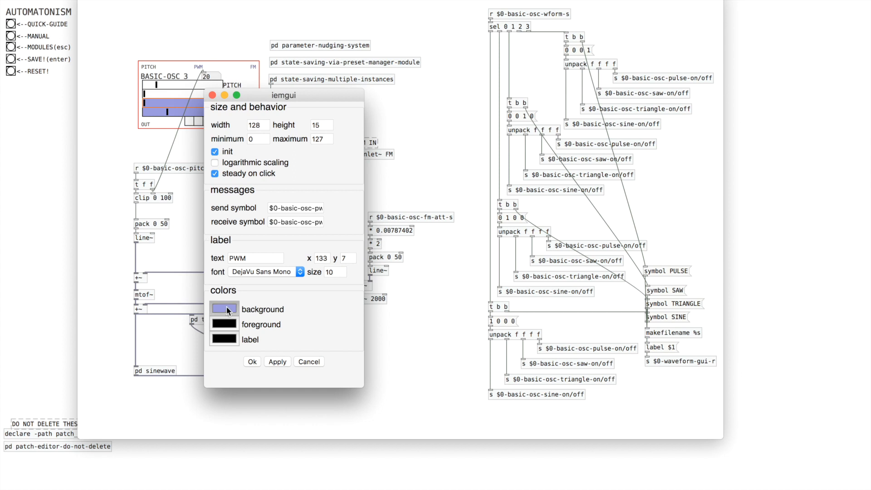
{"action": "left_click", "coordinate": [224, 310]}
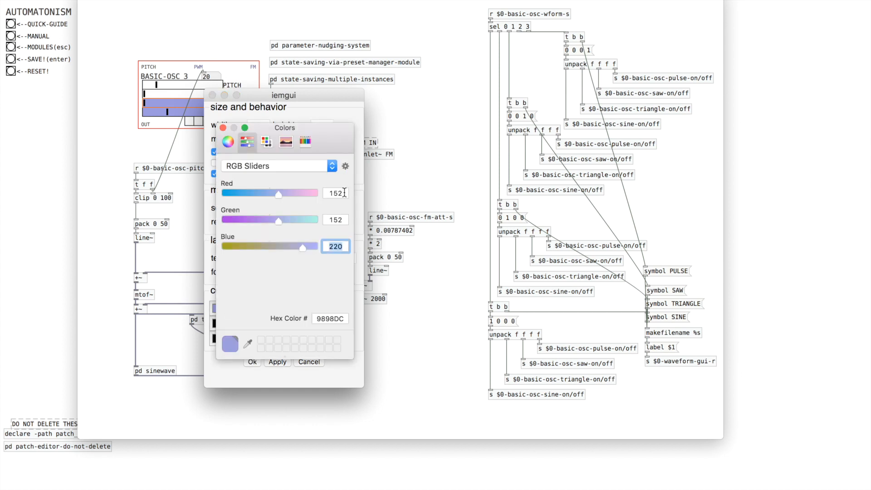
{"action": "mouse_move", "coordinate": [303, 216]}
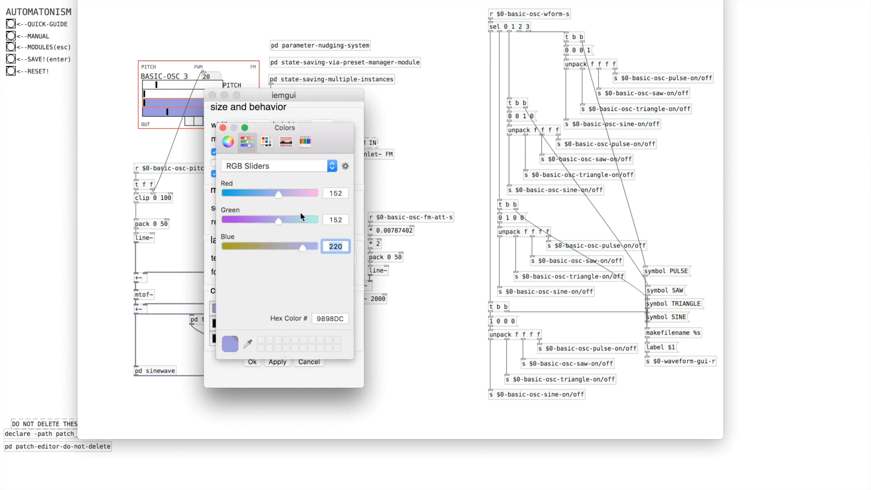
{"action": "mouse_move", "coordinate": [216, 114]}
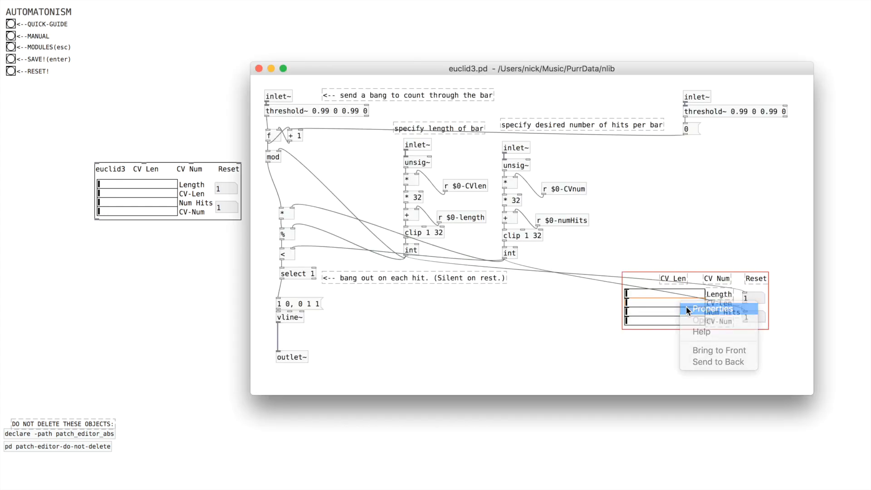
Set CV-Len and CV-Num slider backgrounds to lavender 152/152/220 and close euclid3.pd.
{"action": "left_click", "coordinate": [713, 308]}
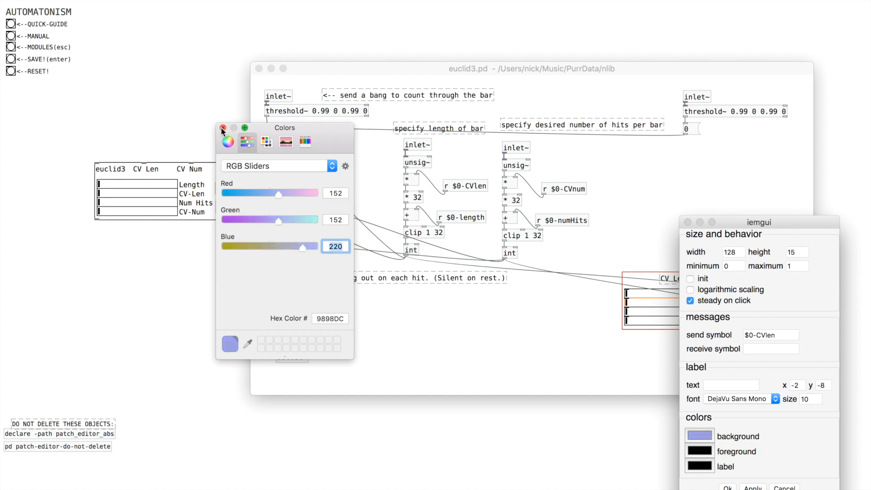
{"action": "left_click", "coordinate": [223, 128]}
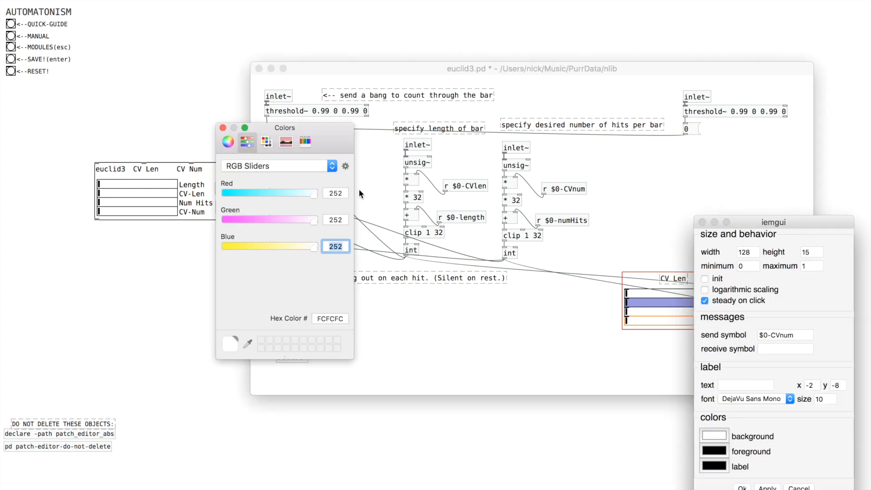
{"action": "left_click_drag", "start_coordinate": [317, 193], "coordinate": [279, 193]}
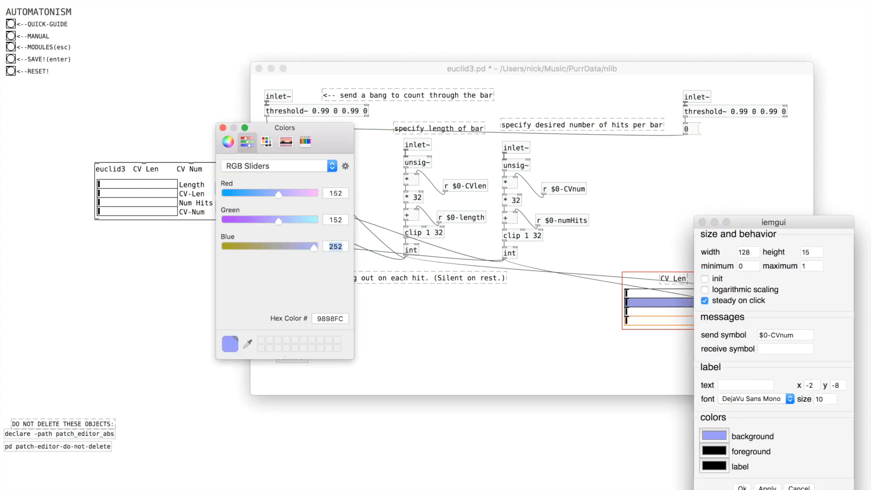
{"action": "left_click", "coordinate": [223, 127]}
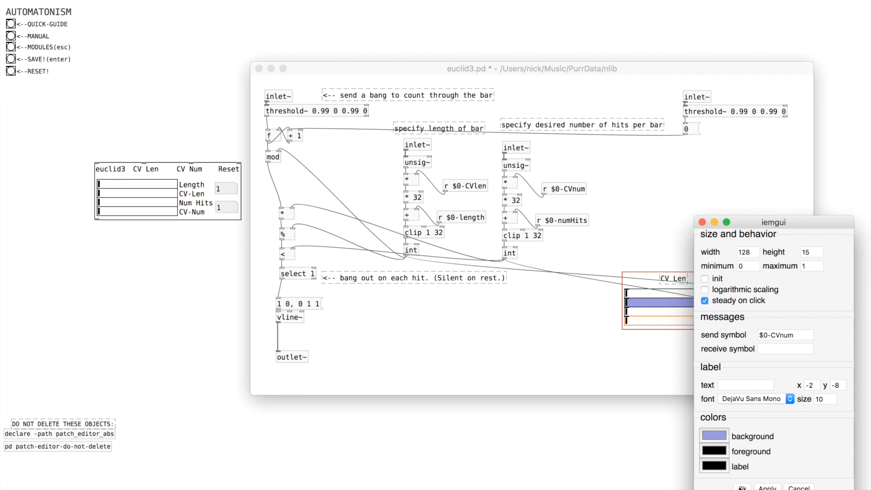
{"action": "left_click", "coordinate": [741, 487]}
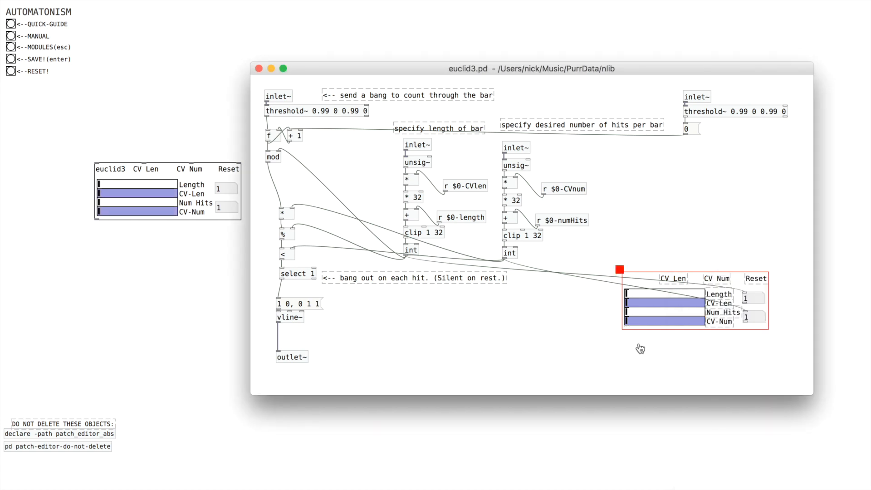
{"action": "left_click", "coordinate": [259, 68]}
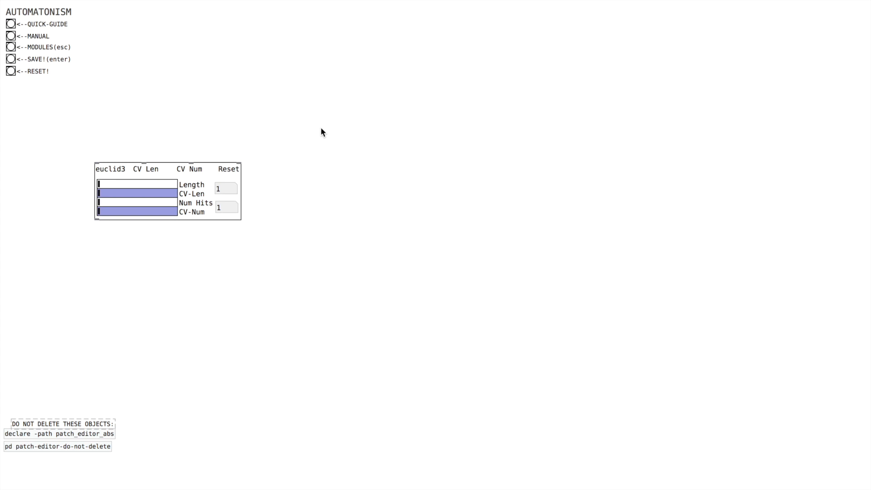
{"action": "mouse_move", "coordinate": [322, 133]}
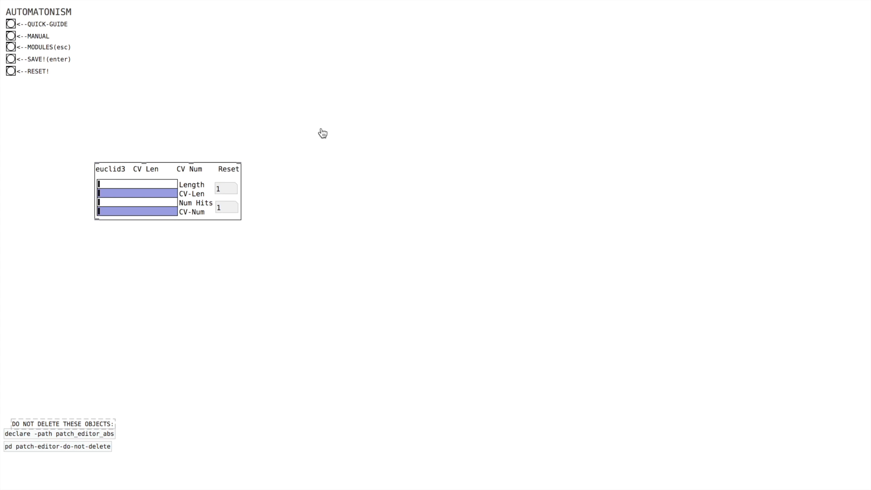
Add a CLOCK module and a KICK module wired into dacrec~ from the Modules list.
{"action": "left_click", "coordinate": [10, 47]}
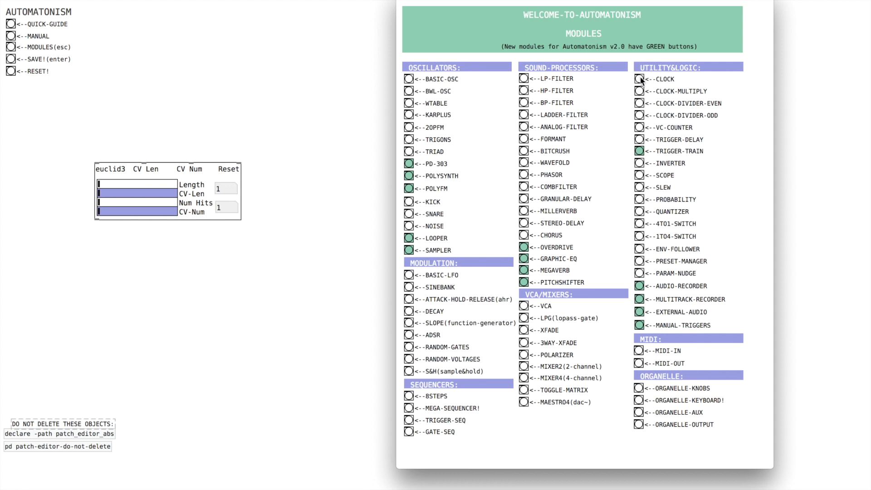
{"action": "left_click", "coordinate": [640, 78]}
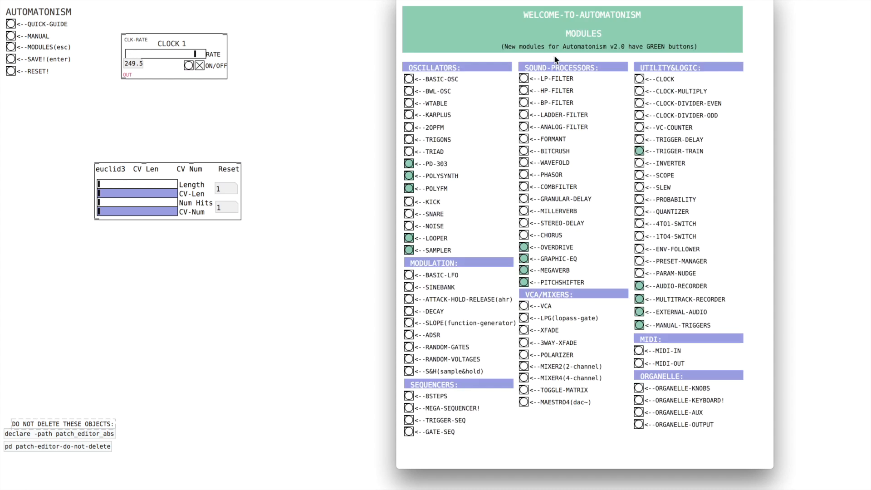
{"action": "mouse_move", "coordinate": [416, 214]}
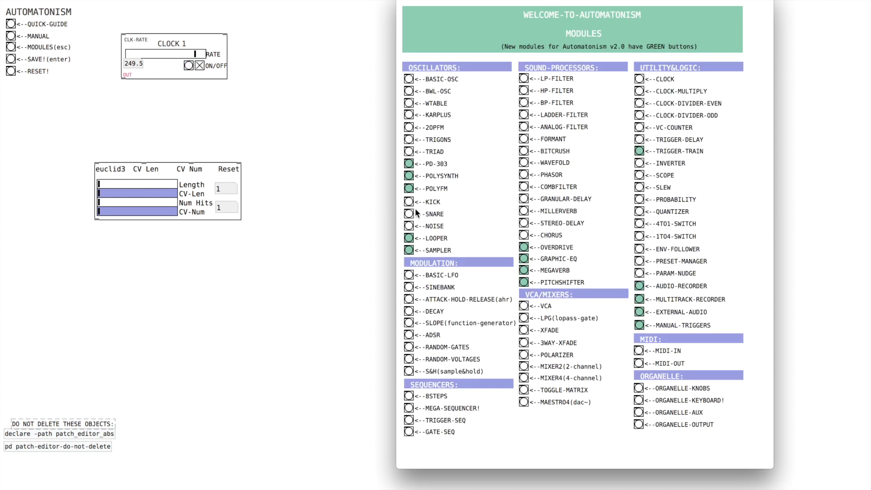
{"action": "left_click", "coordinate": [433, 201]}
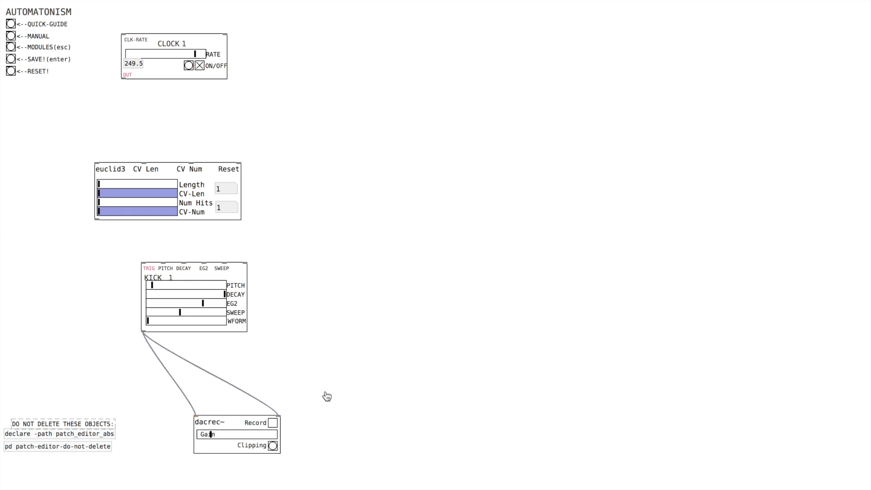
Drag the kick euclid3's sliders to Length 12 and Num Hits 5.
{"action": "left_click", "coordinate": [272, 422]}
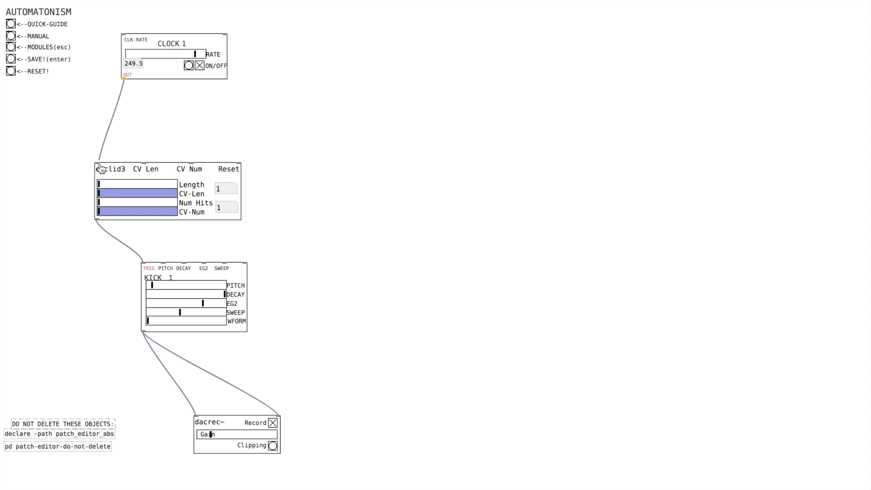
{"action": "mouse_move", "coordinate": [165, 193]}
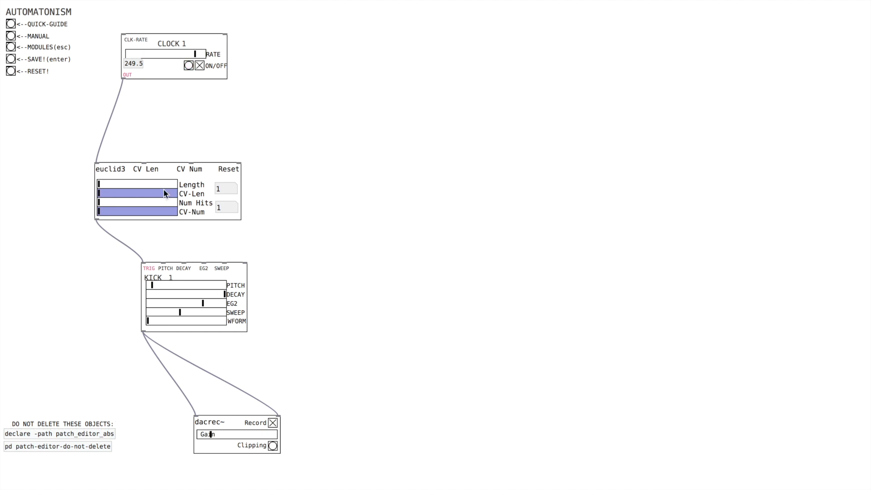
{"action": "left_click_drag", "start_coordinate": [164, 184], "coordinate": [102, 184]}
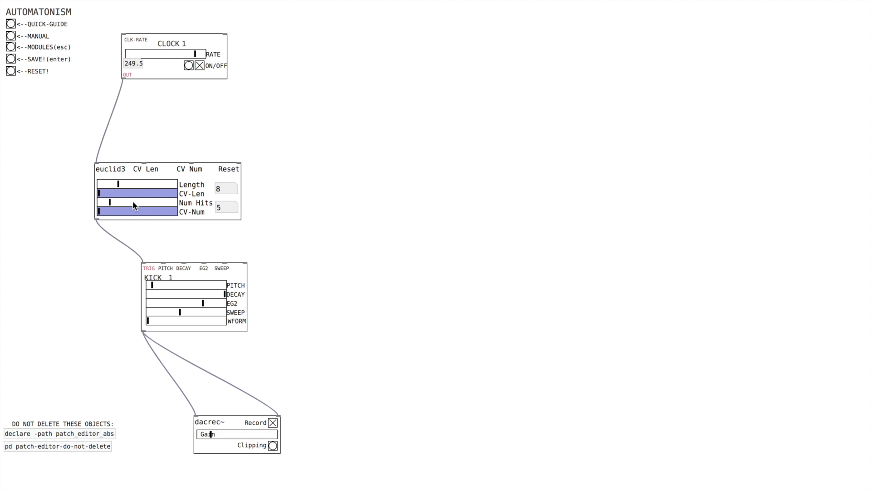
{"action": "mouse_move", "coordinate": [258, 135]}
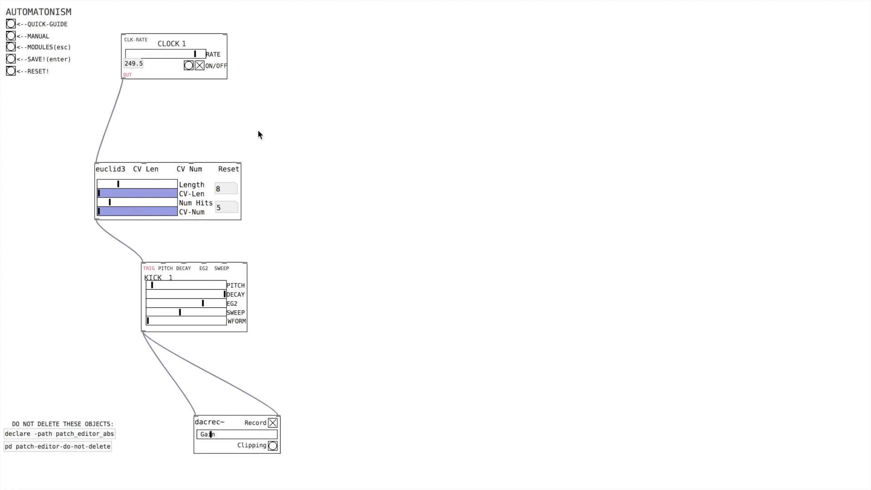
{"action": "mouse_move", "coordinate": [270, 267]}
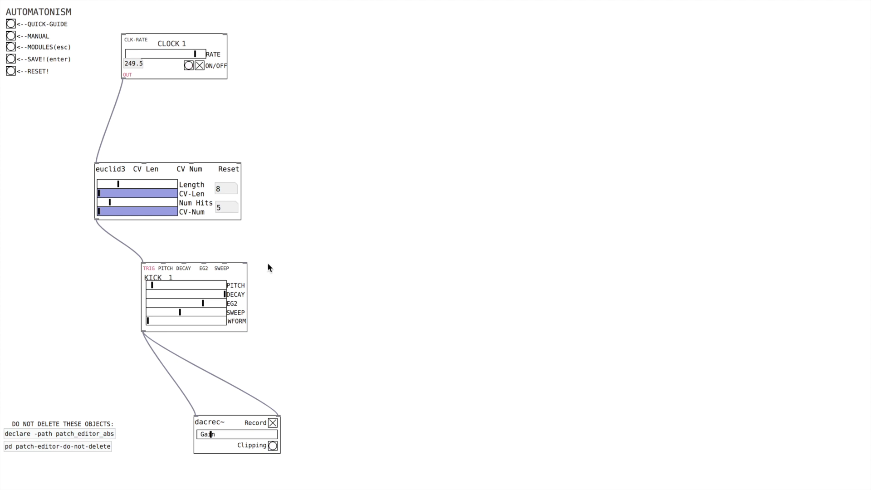
{"action": "mouse_move", "coordinate": [285, 318]}
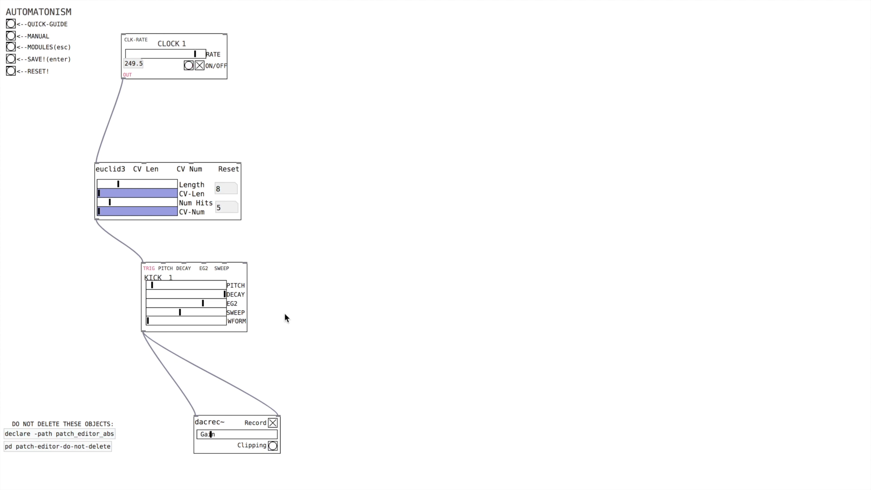
{"action": "mouse_move", "coordinate": [147, 199]}
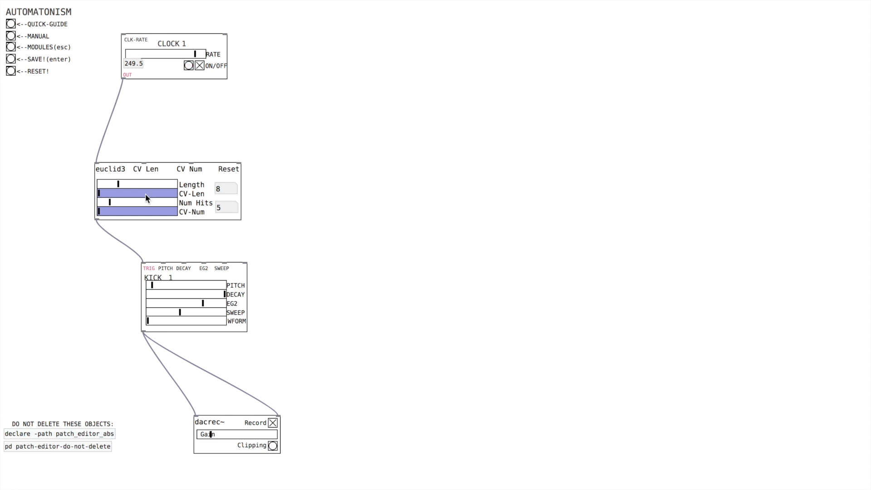
{"action": "left_click_drag", "start_coordinate": [117, 182], "coordinate": [126, 182]}
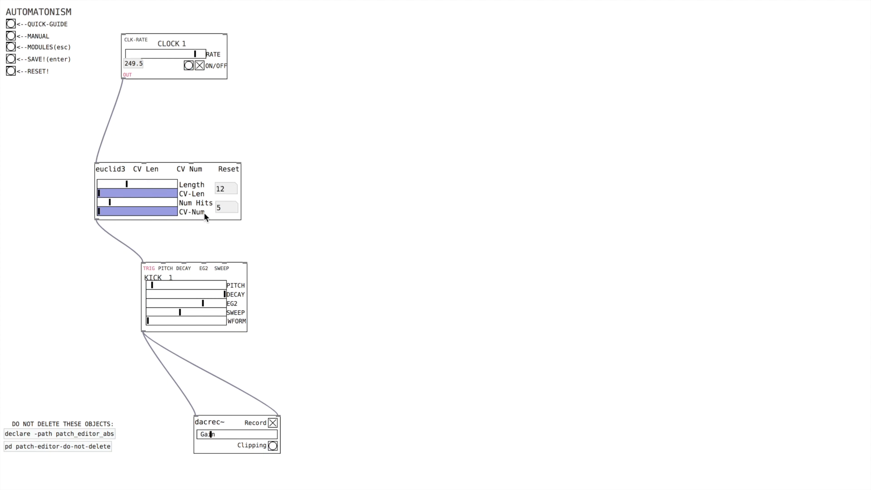
{"action": "mouse_move", "coordinate": [227, 210]}
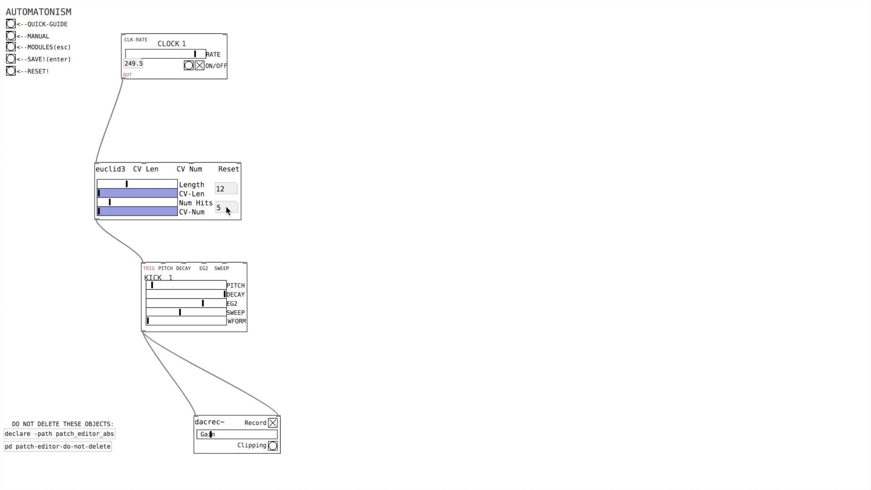
{"action": "mouse_move", "coordinate": [305, 167]}
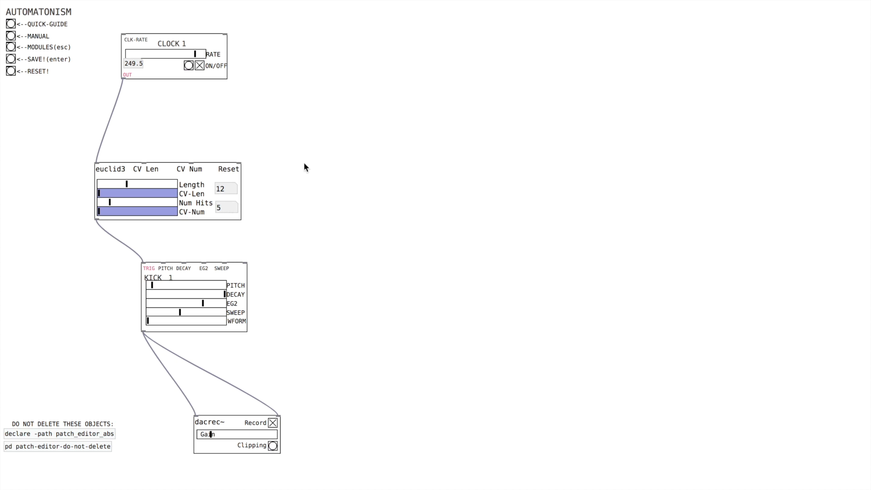
Add a second euclid3 and a SNARE module from the Modules list.
{"action": "left_click", "coordinate": [189, 65]}
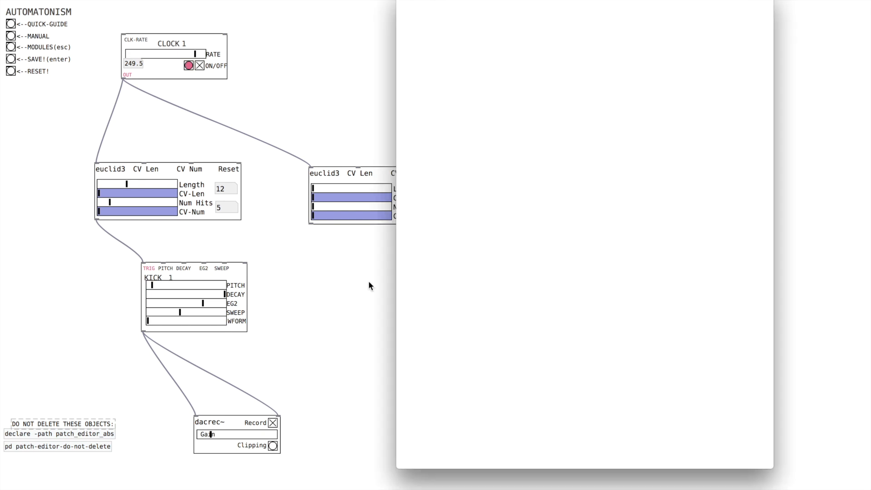
{"action": "left_click", "coordinate": [12, 46]}
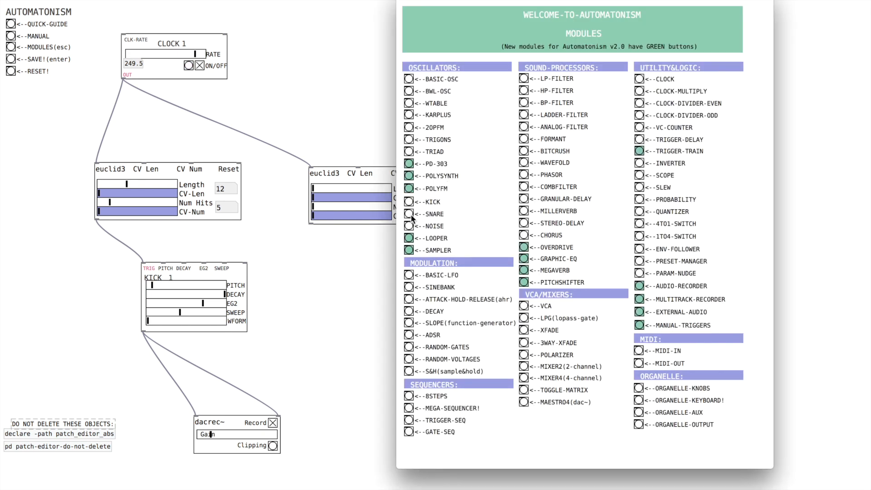
{"action": "left_click", "coordinate": [409, 214]}
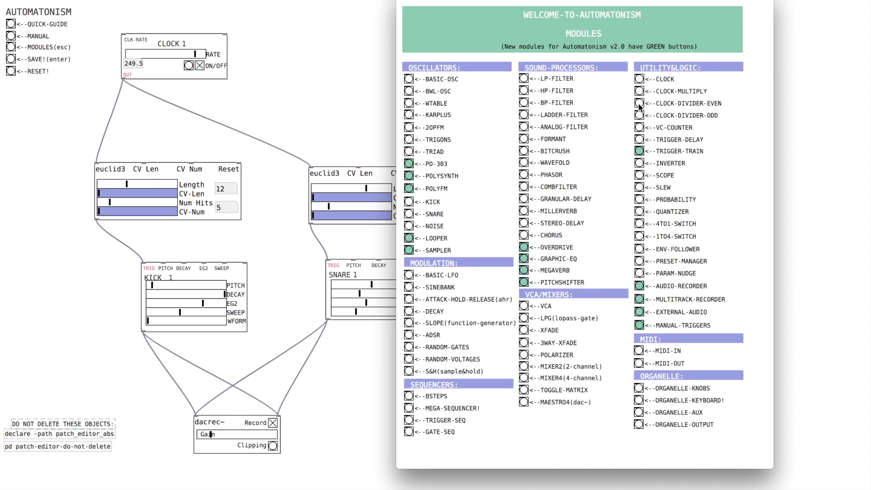
Add a CLOCK-DIVIDER-EVEN module and wire clock and divider outputs to the euclid3s.
{"action": "left_click", "coordinate": [639, 104]}
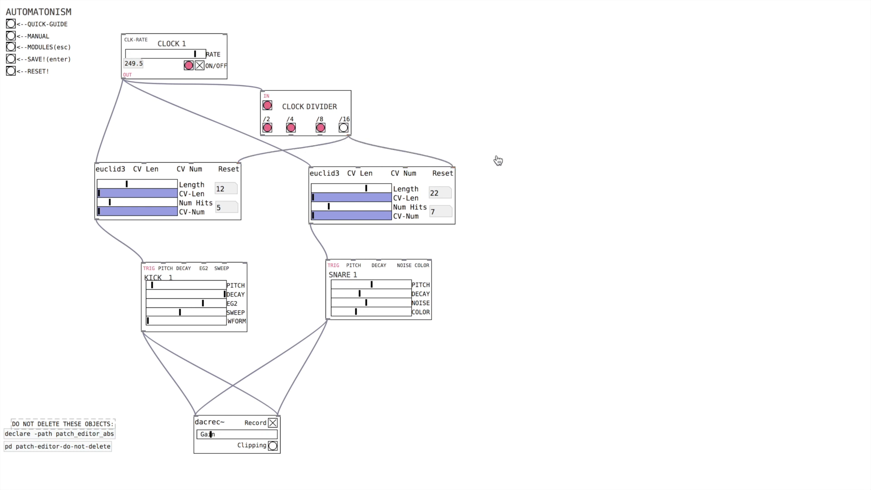
{"action": "left_click", "coordinate": [343, 128]}
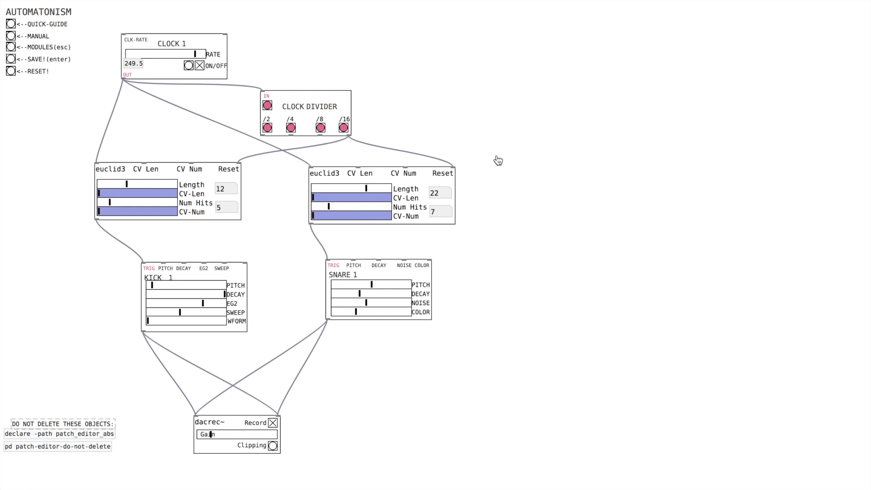
{"action": "left_click", "coordinate": [267, 105]}
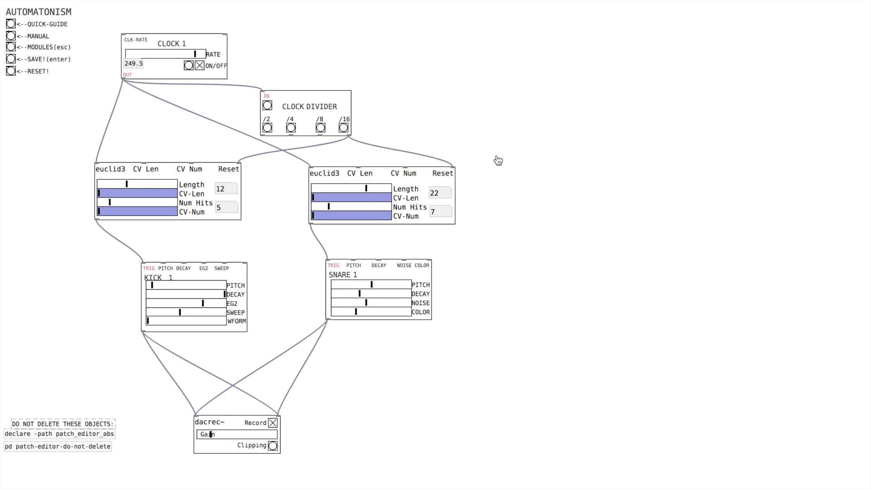
{"action": "mouse_move", "coordinate": [420, 119]}
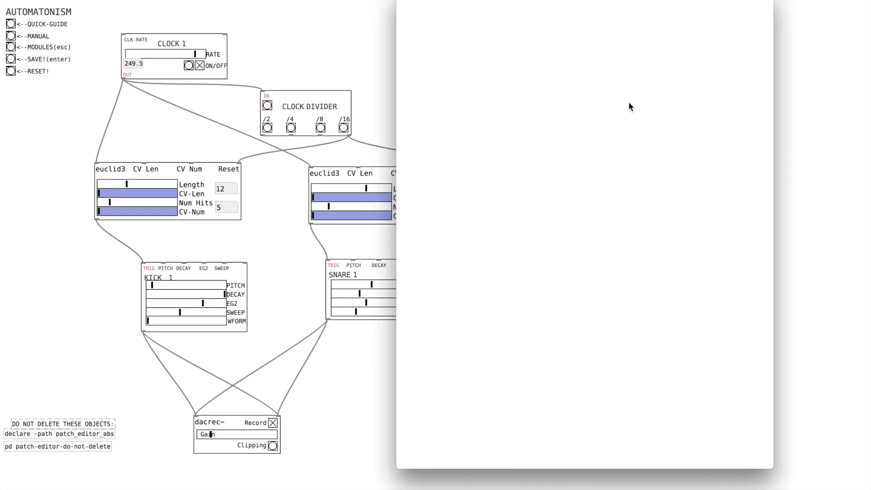
Add a BASIC-LFO module and wire it to the kick euclid3 CV Len and snare CV Num.
{"action": "left_click", "coordinate": [11, 47]}
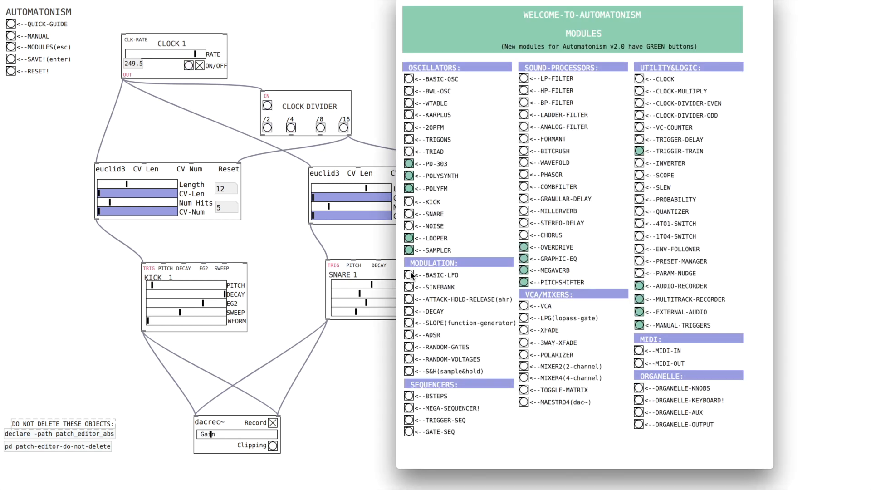
{"action": "left_click", "coordinate": [410, 275]}
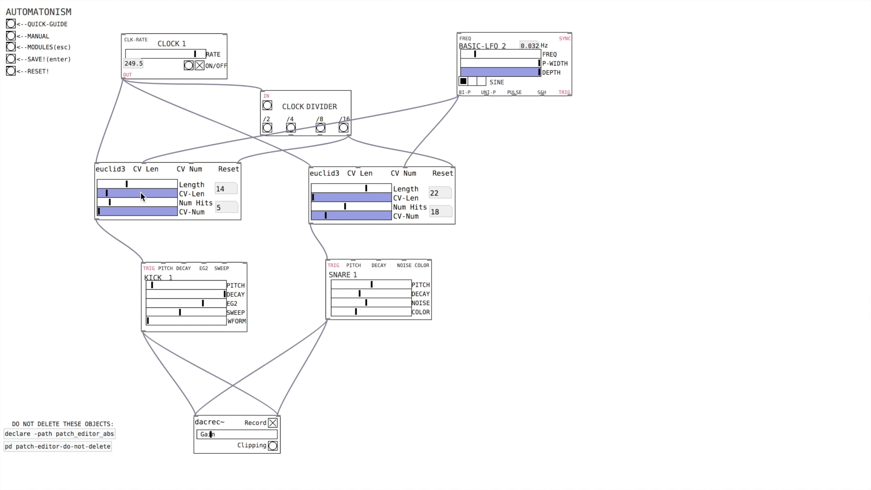
{"action": "left_click", "coordinate": [225, 188]}
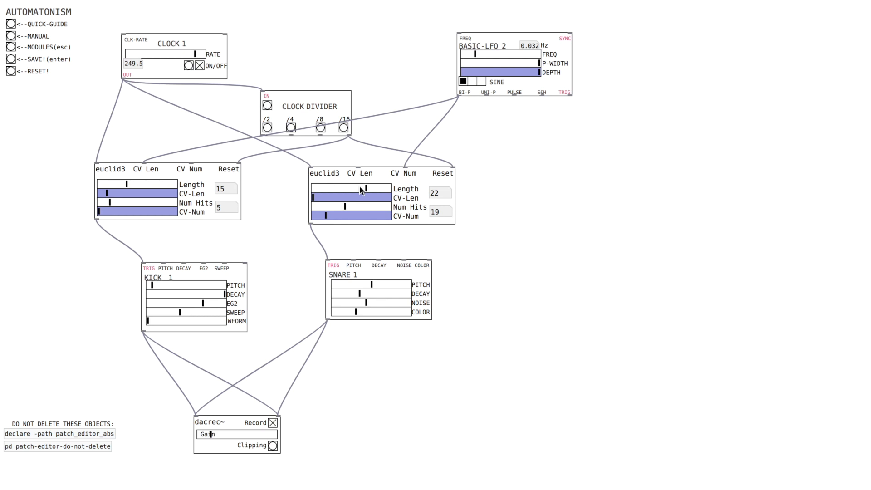
Nudge the snare euclid3 Length to 21 steps and reopen the Modules window.
{"action": "left_click", "coordinate": [188, 65]}
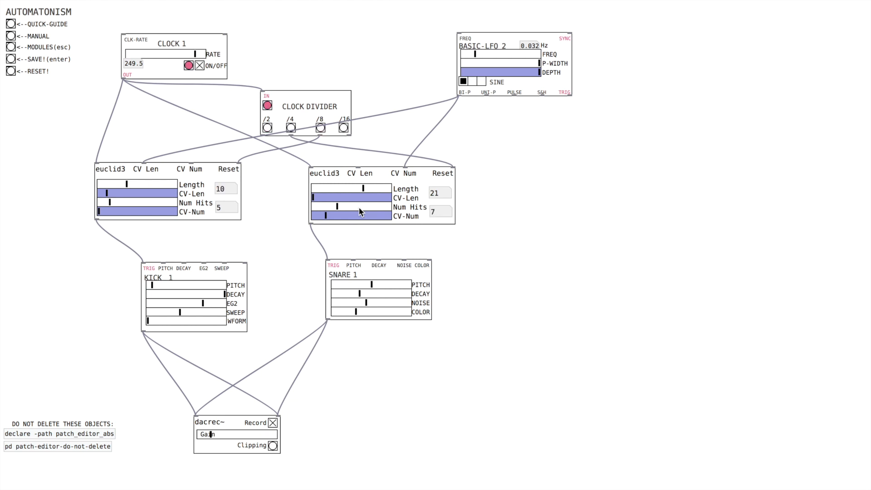
{"action": "left_click", "coordinate": [10, 47]}
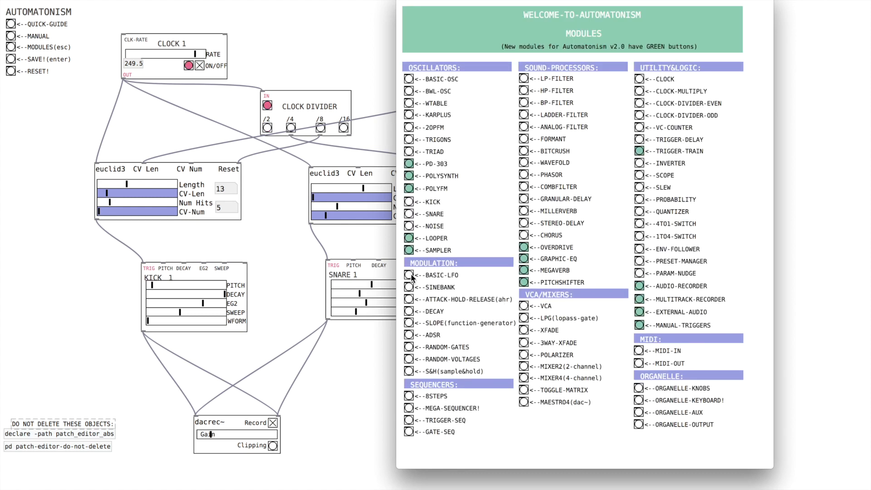
Add BASIC-LFO 3 and connect its output to the kick euclid3 CV Num inlet.
{"action": "left_click", "coordinate": [409, 274]}
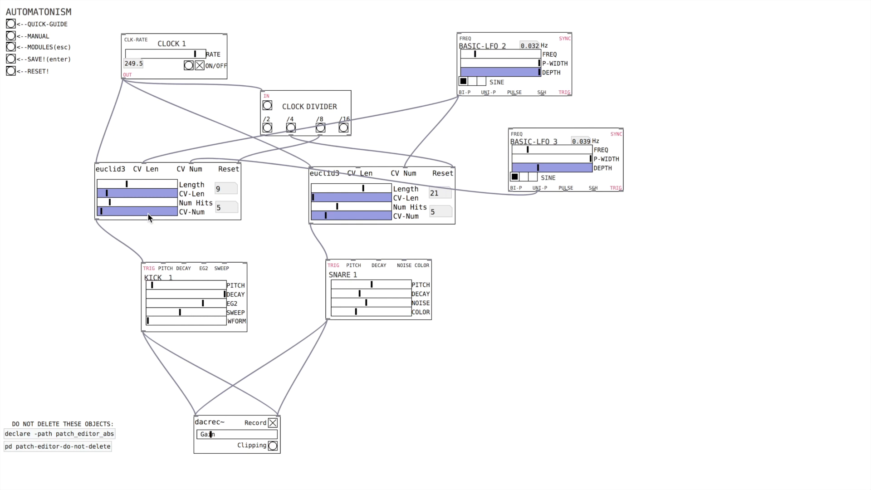
{"action": "left_click", "coordinate": [226, 189]}
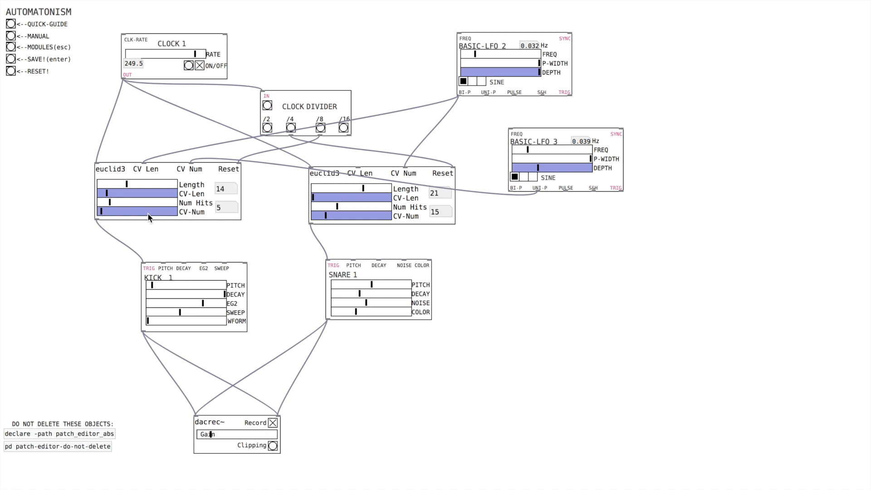
Adjust the euclid3 CV-Len and CV-Num sliders so the LFOs modulate both rhythms.
{"action": "left_click", "coordinate": [226, 189]}
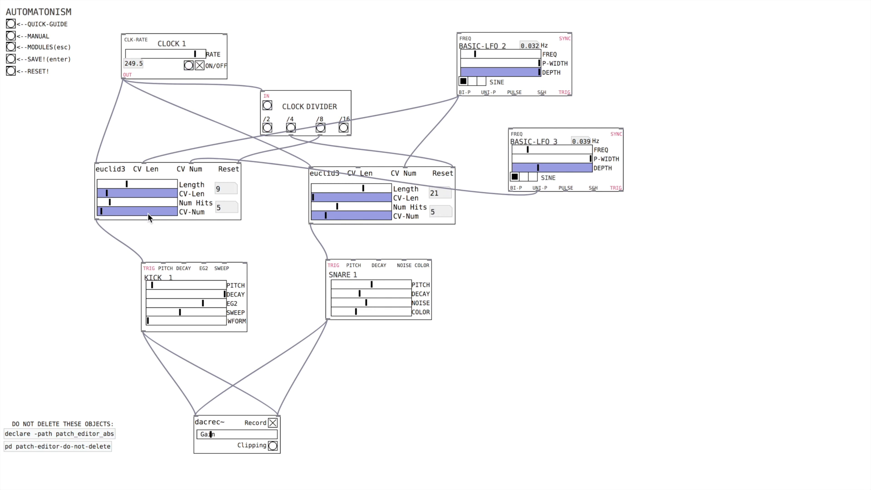
{"action": "left_click", "coordinate": [222, 189]}
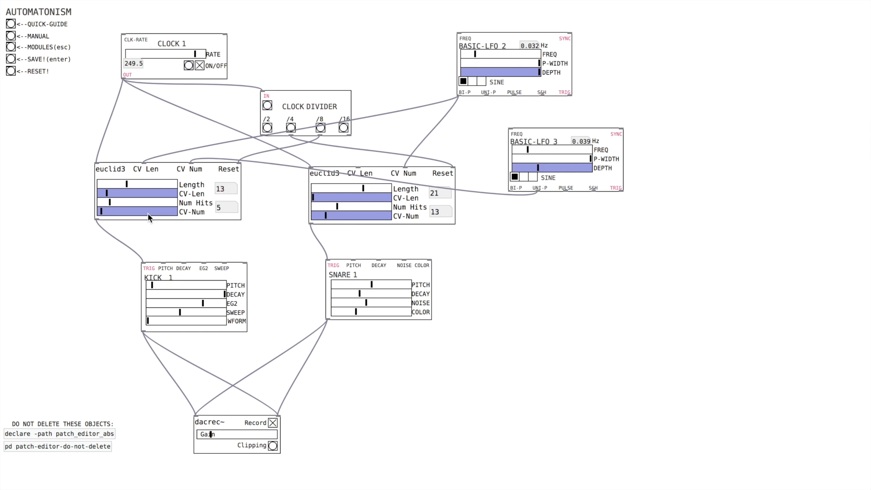
{"action": "left_click", "coordinate": [188, 66]}
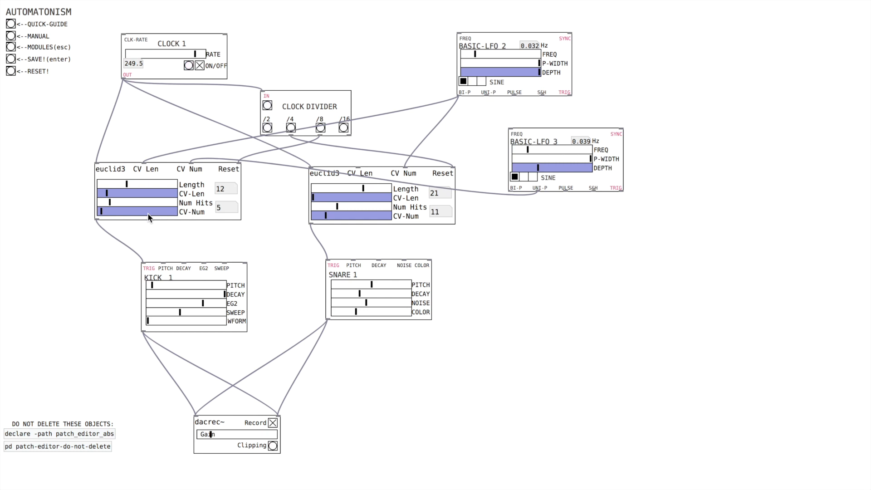
{"action": "left_click", "coordinate": [189, 65]}
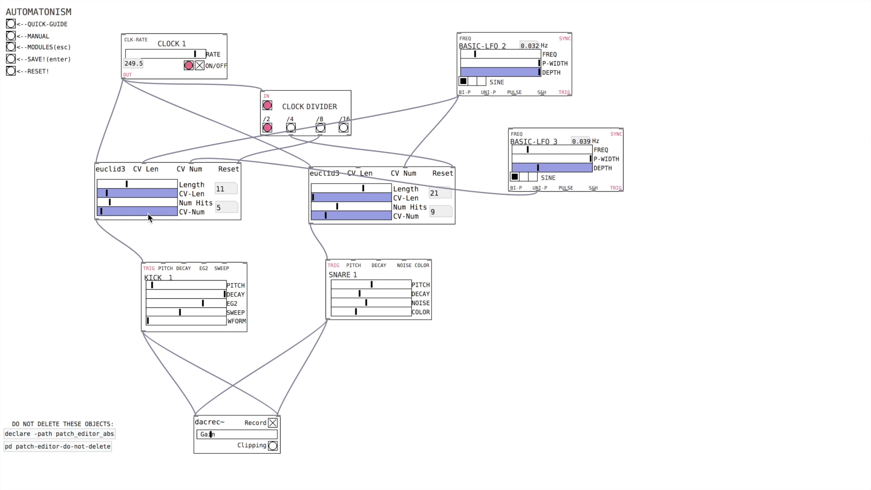